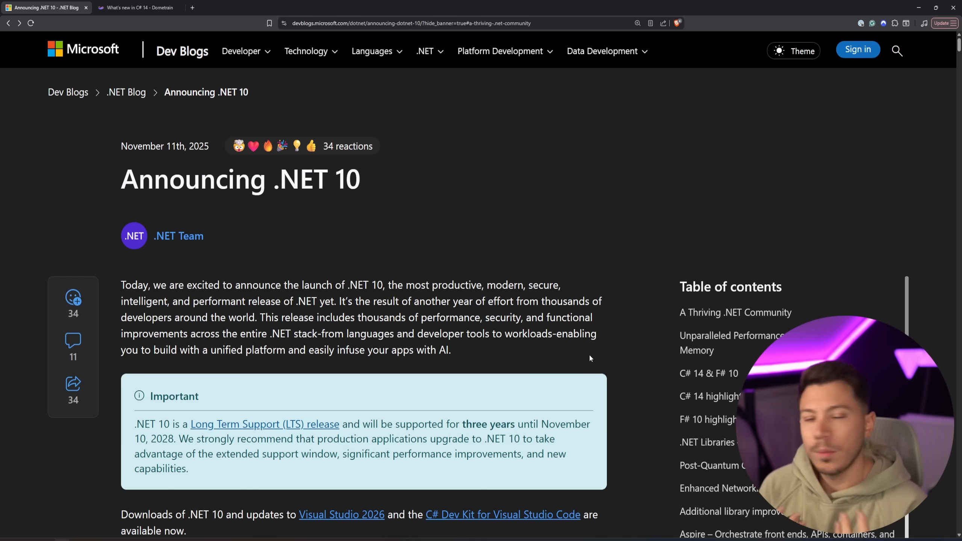
Scroll the .NET 10 post past the Important note and .NET Conf video to A Thriving .NET Community.
scroll(down, 3)
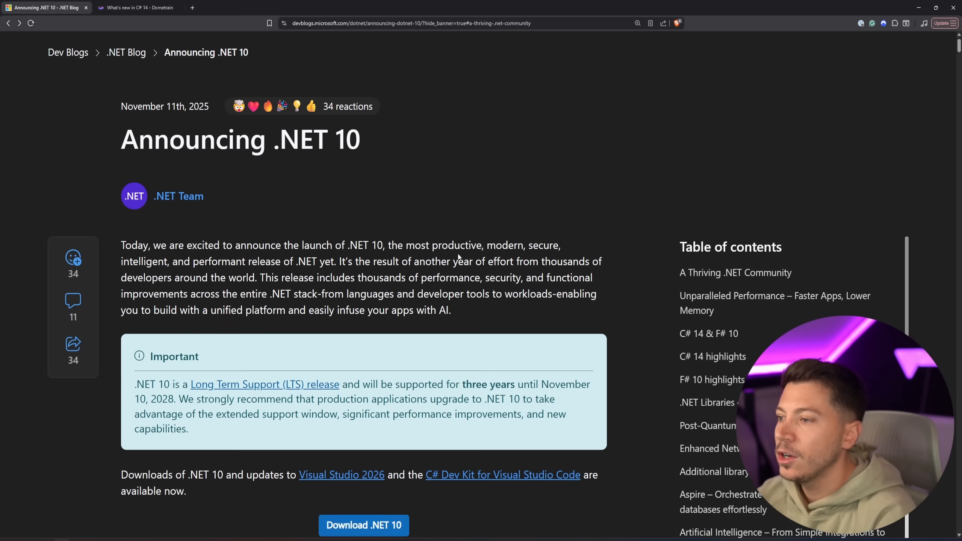
scroll(down, 3)
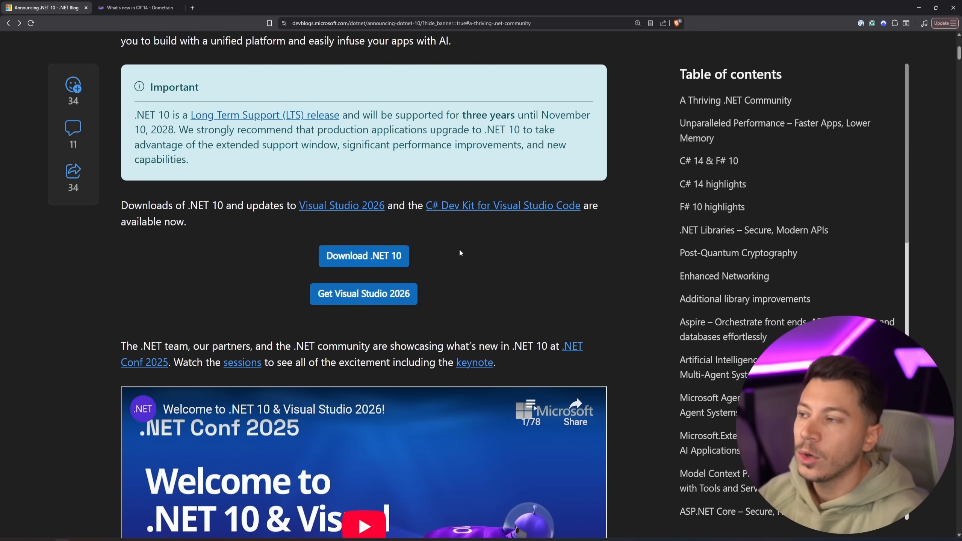
scroll(down, 3)
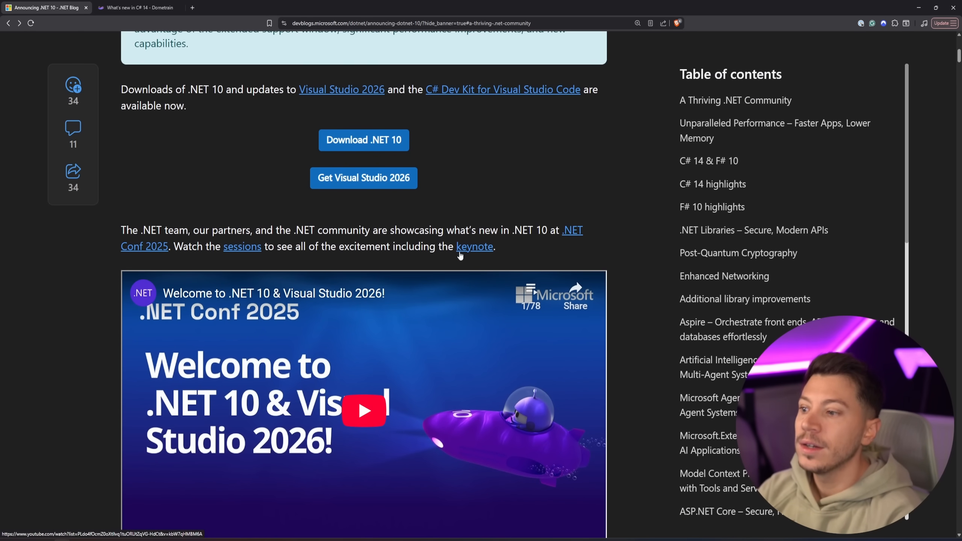
scroll(down, 3)
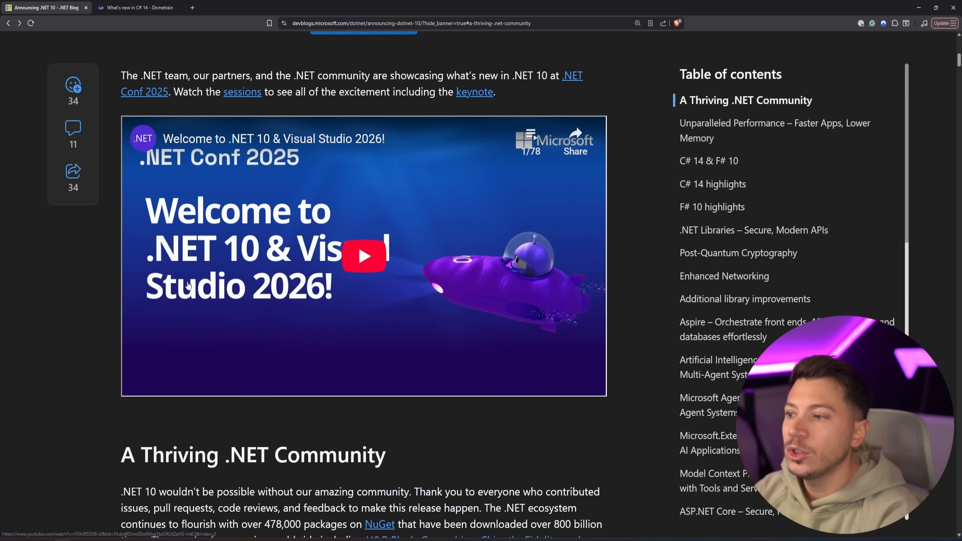
mouse_move(290, 271)
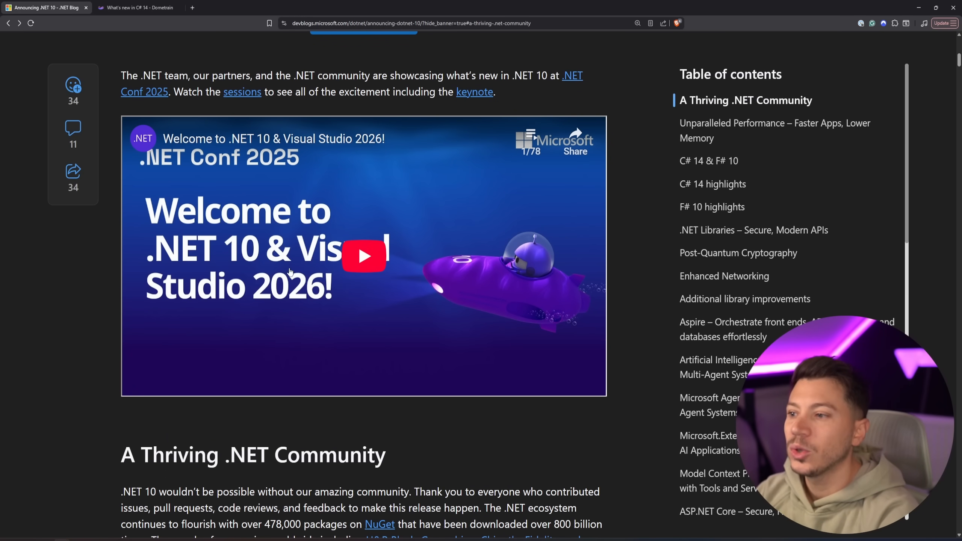
scroll(up, 3)
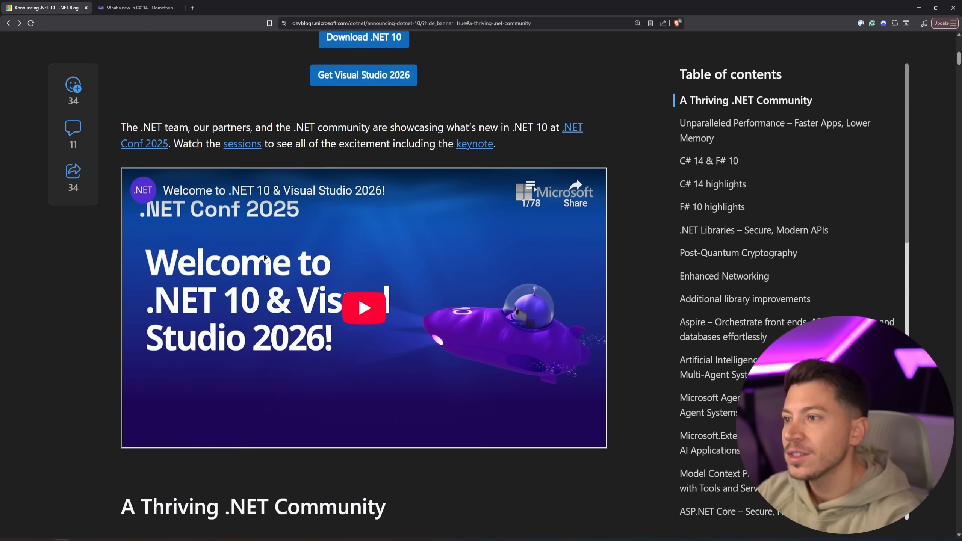
scroll(up, 3)
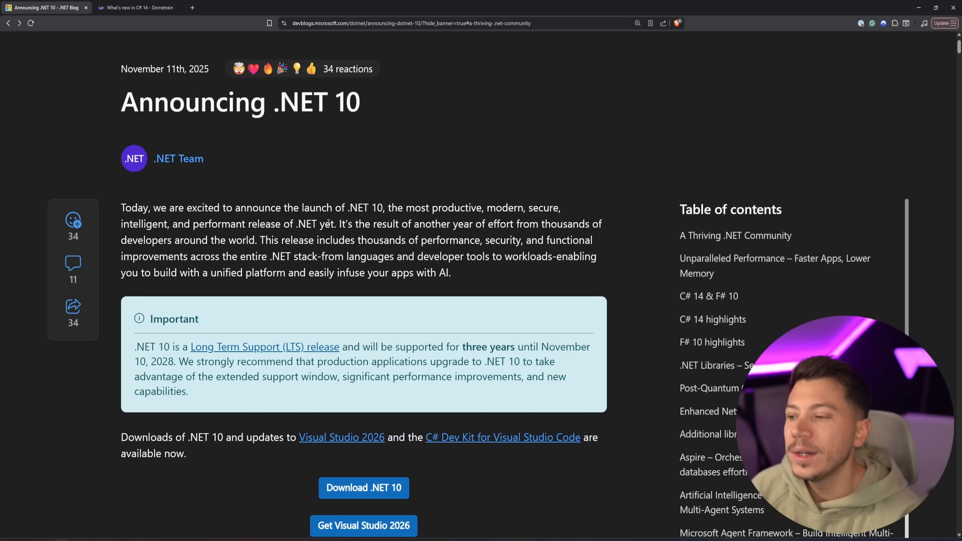
scroll(down, 3)
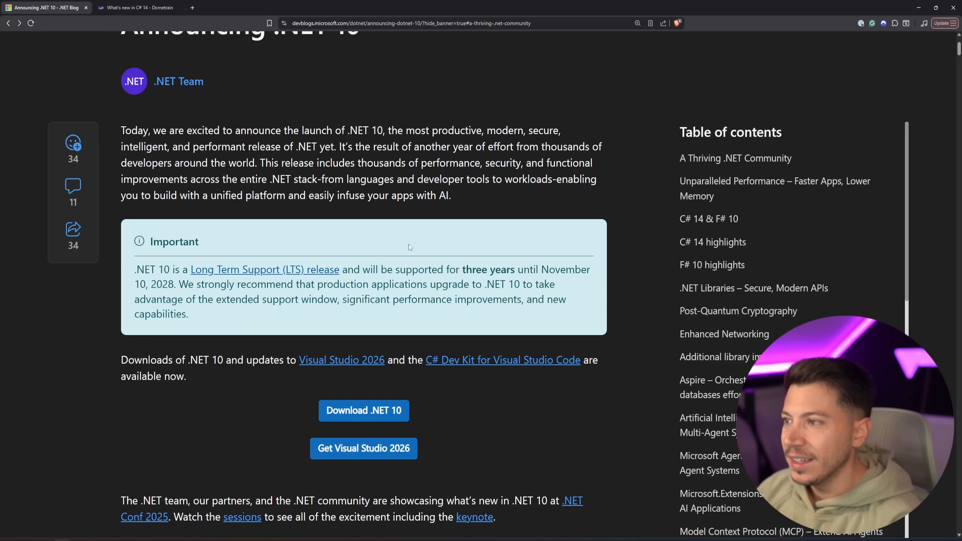
scroll(down, 3)
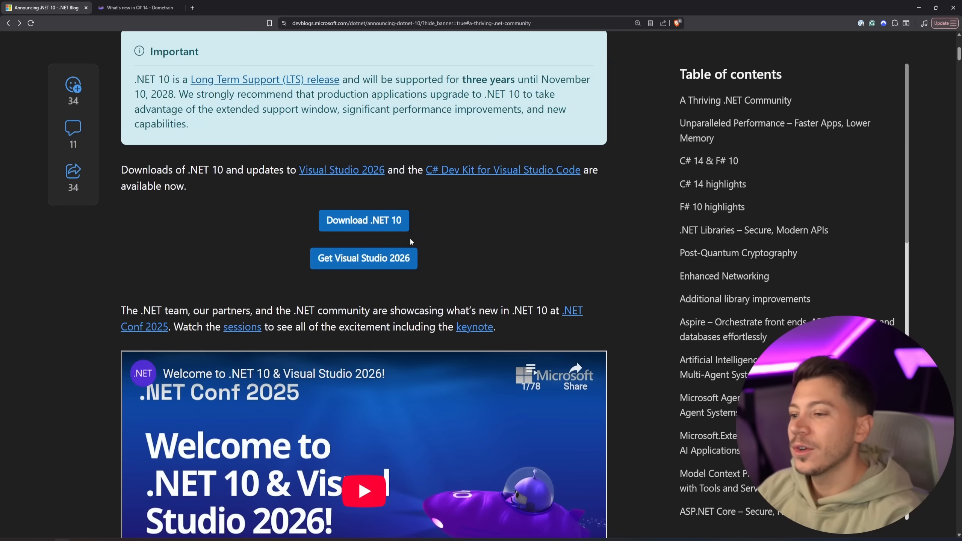
scroll(down, 3)
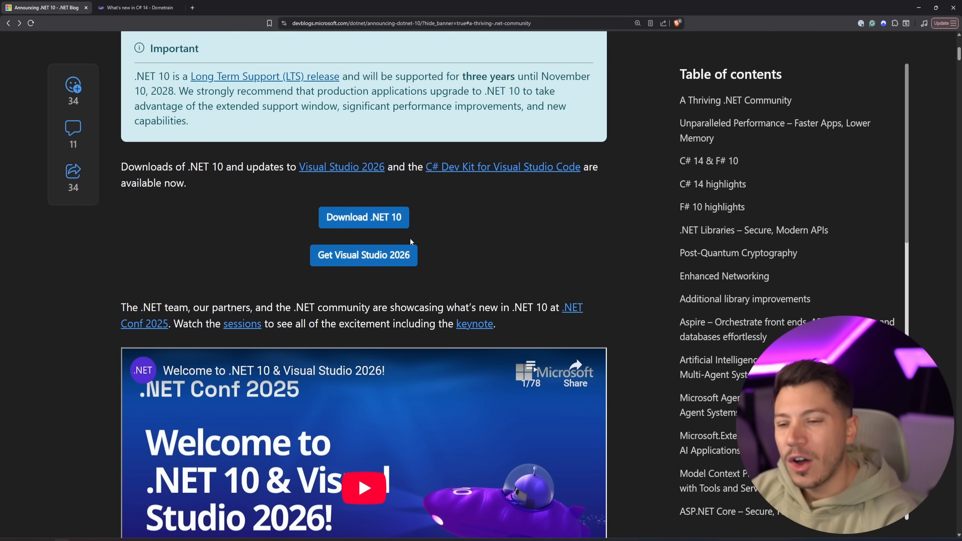
scroll(down, 3)
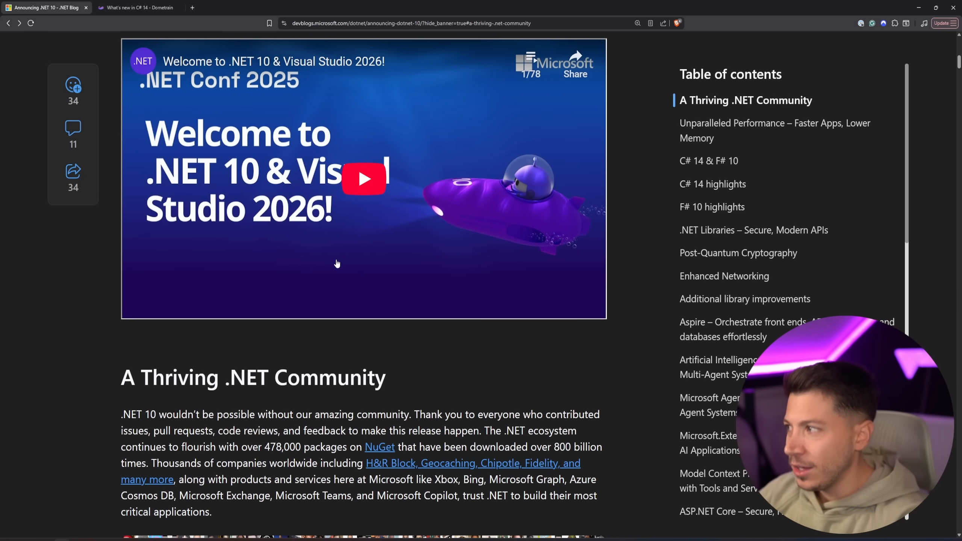
mouse_move(332, 266)
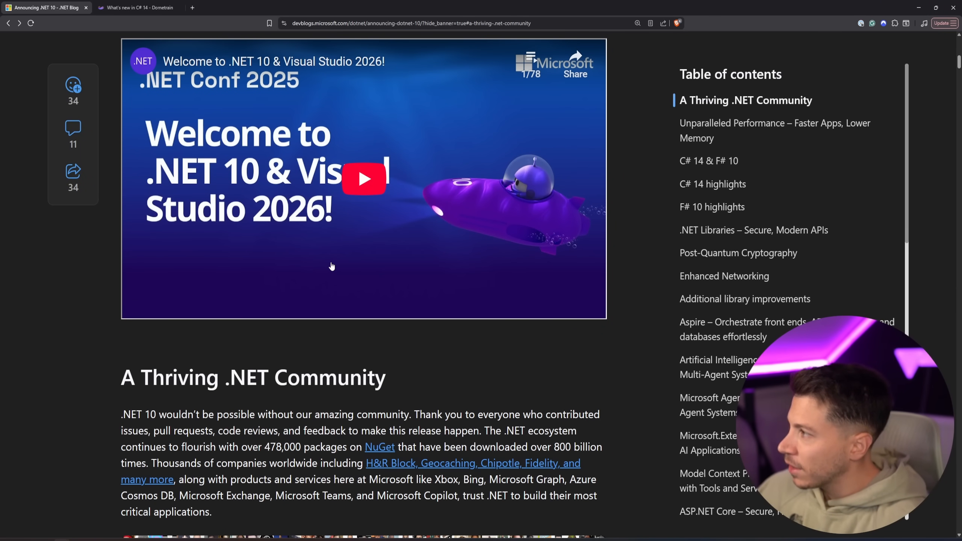
scroll(down, 3)
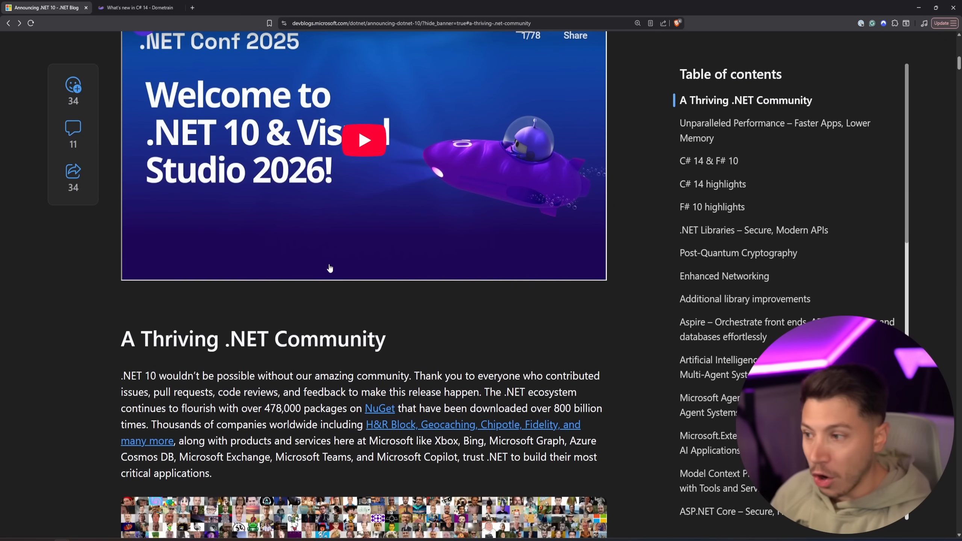
scroll(down, 3)
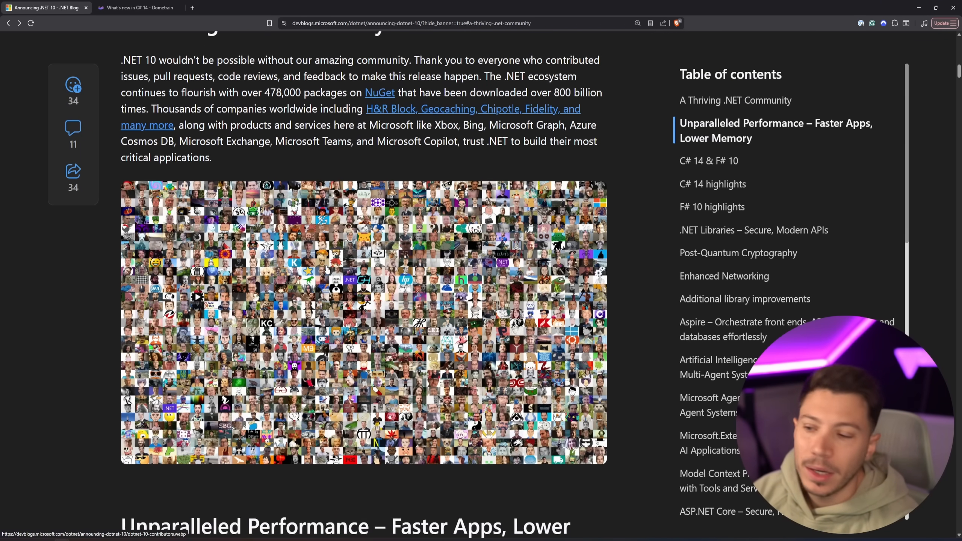
Scroll to C# 14 highlights, glance at the Dometrain C# 14 post, and return.
scroll(down, 3)
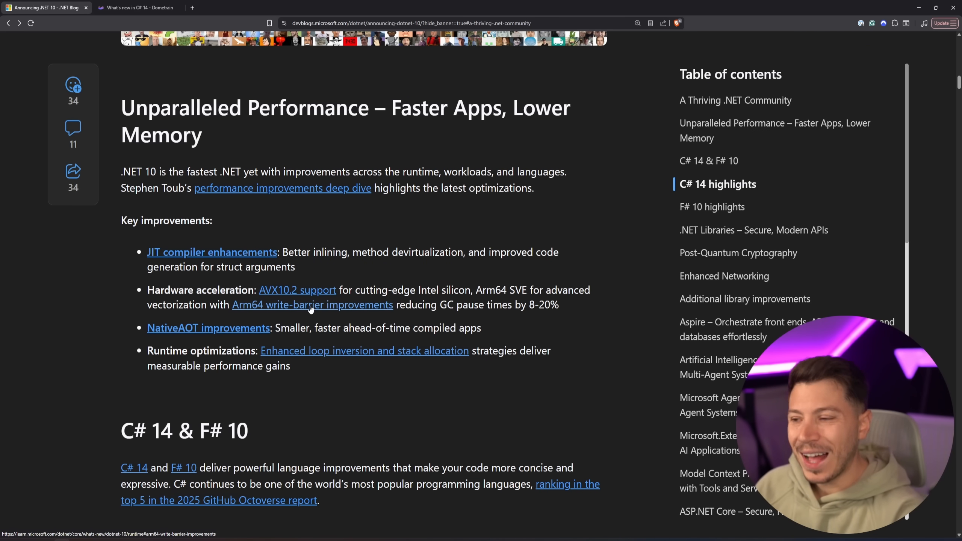
scroll(down, 3)
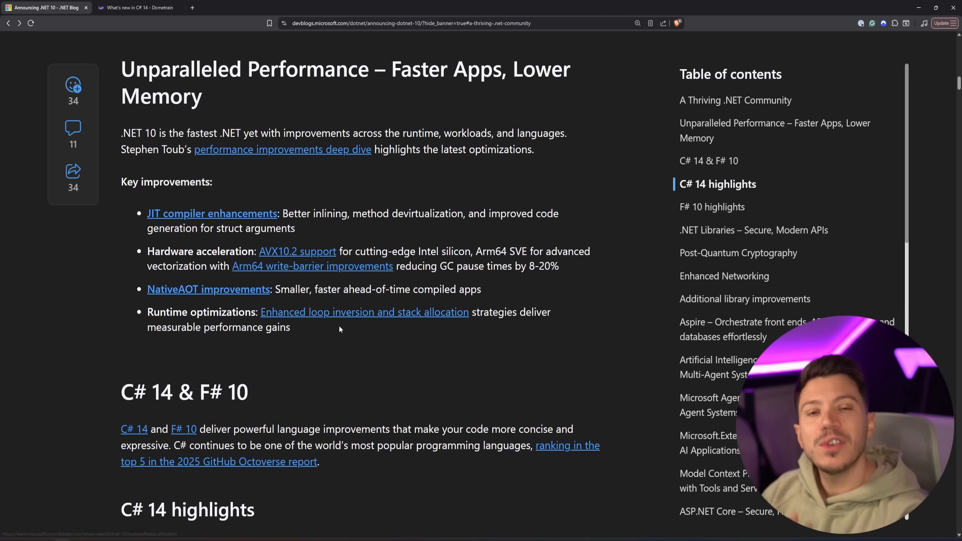
mouse_move(333, 302)
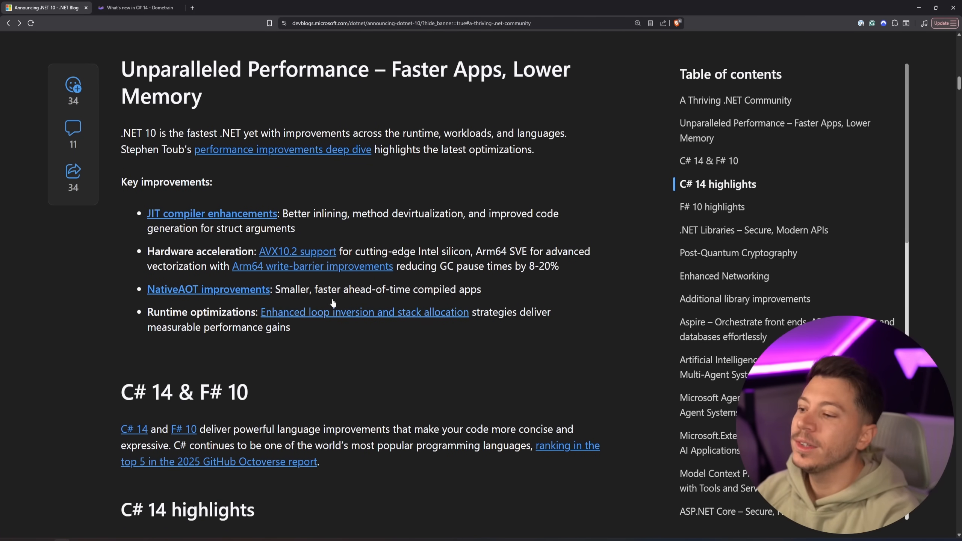
scroll(down, 3)
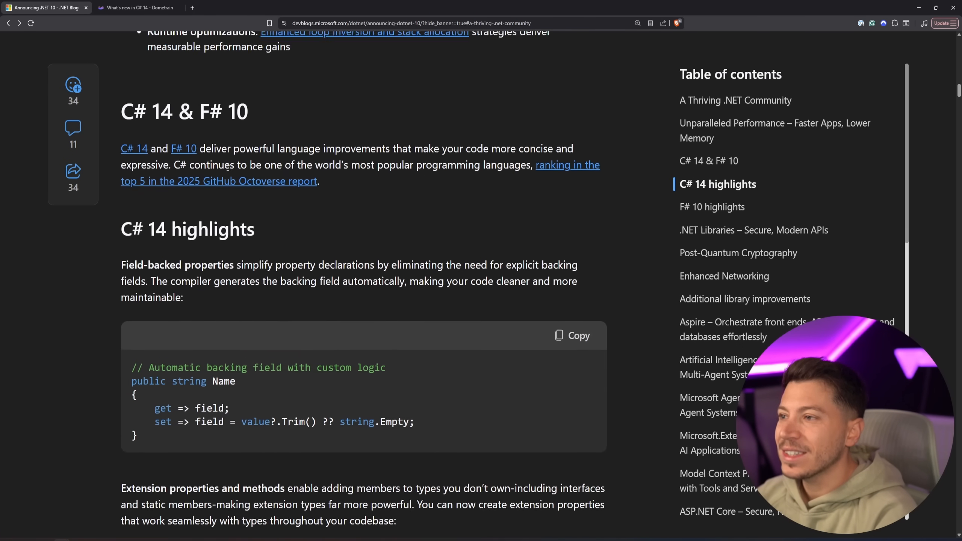
click(139, 8)
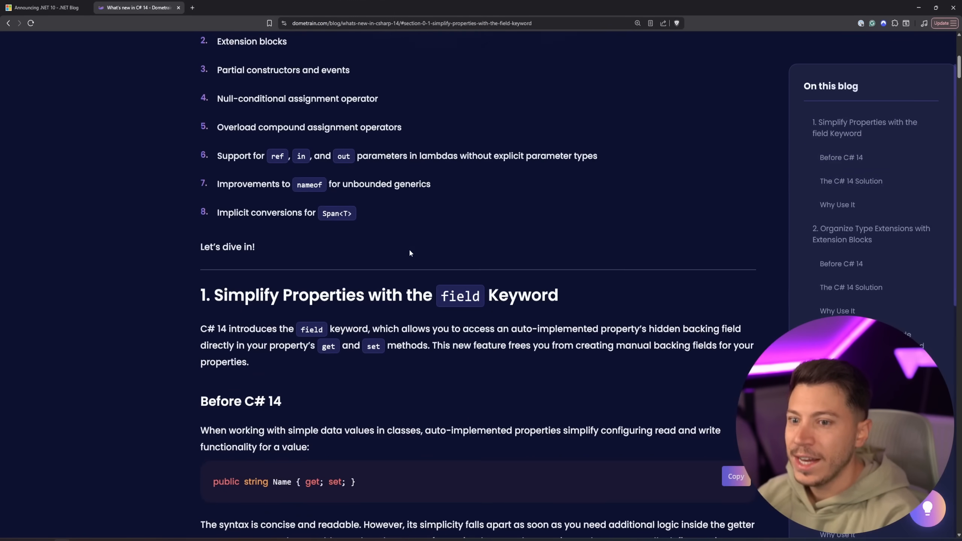
click(49, 8)
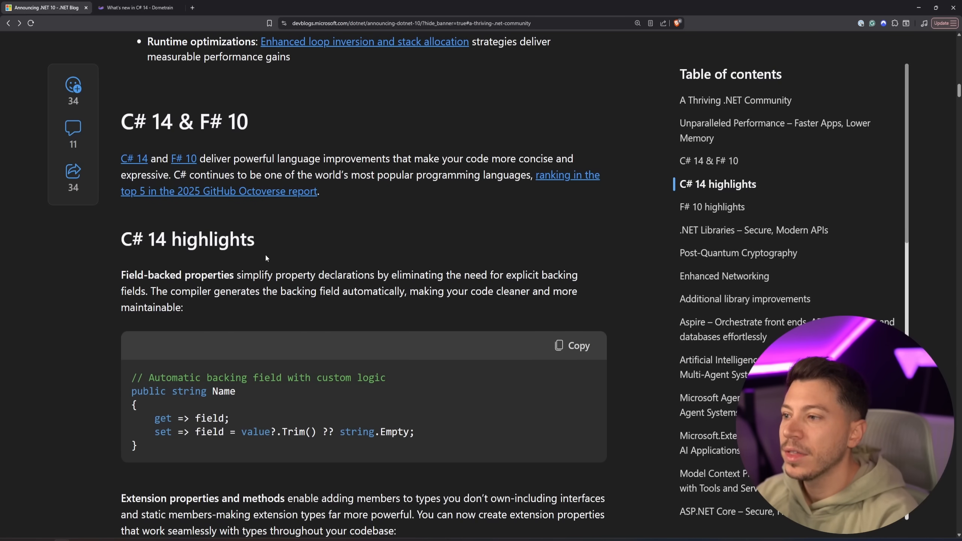
Scroll past F# 10 and .NET Libraries to the Aspire heading and clear its highlight.
scroll(down, 3)
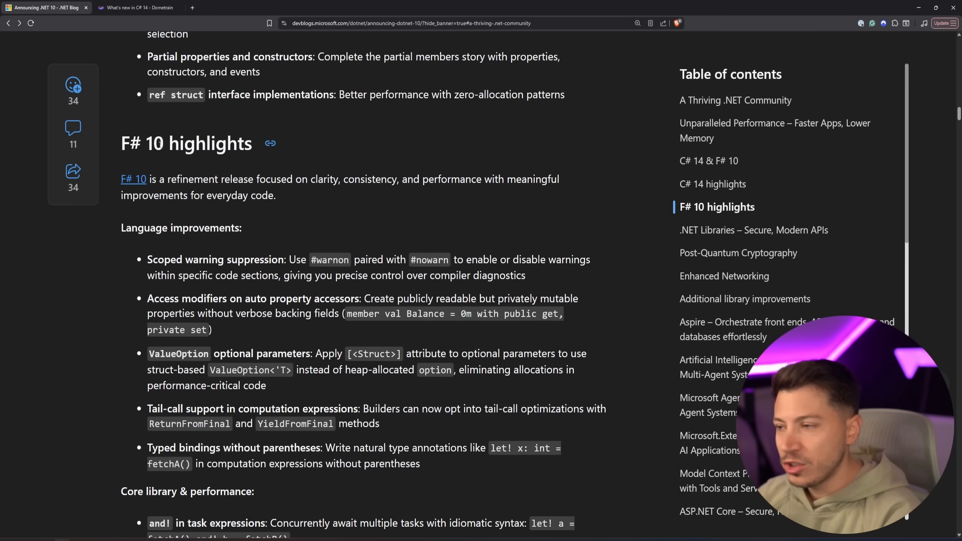
scroll(down, 3)
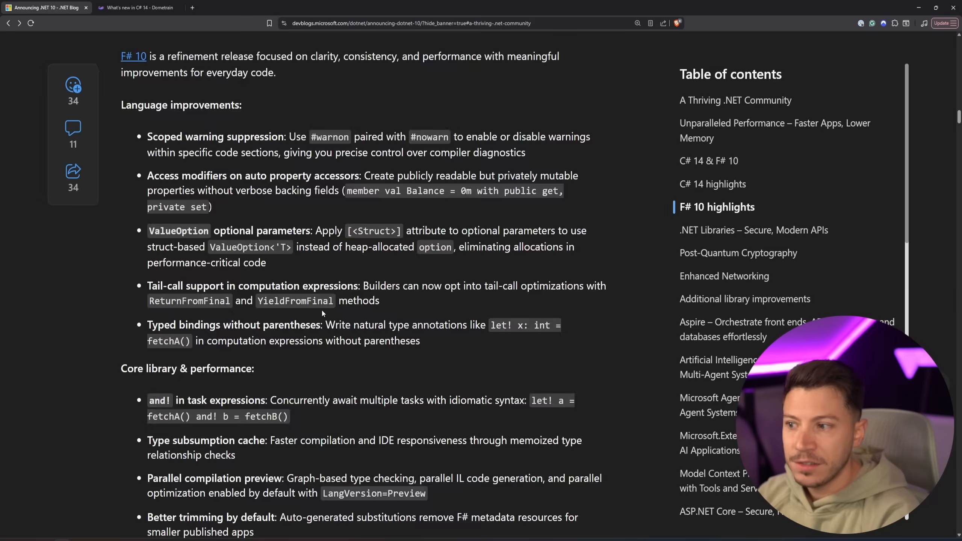
scroll(down, 3)
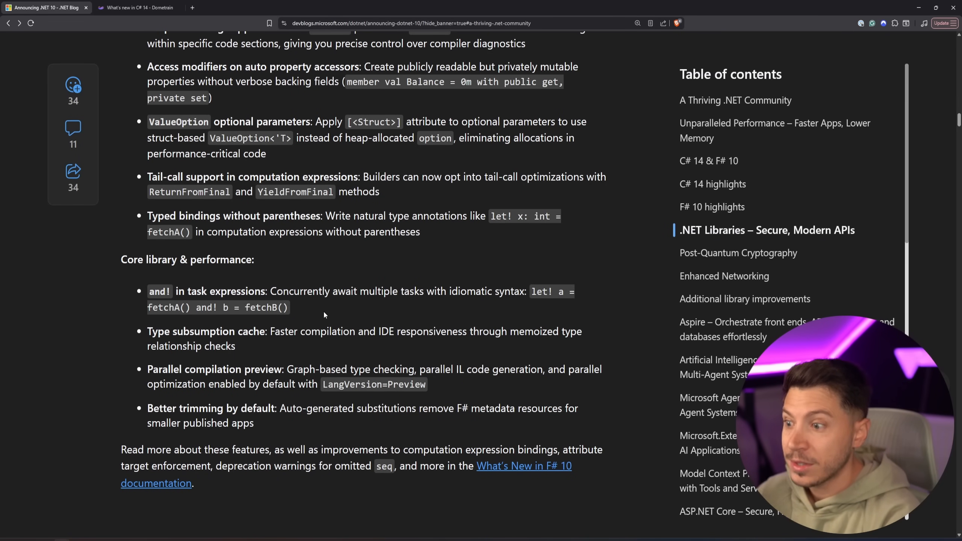
scroll(down, 3)
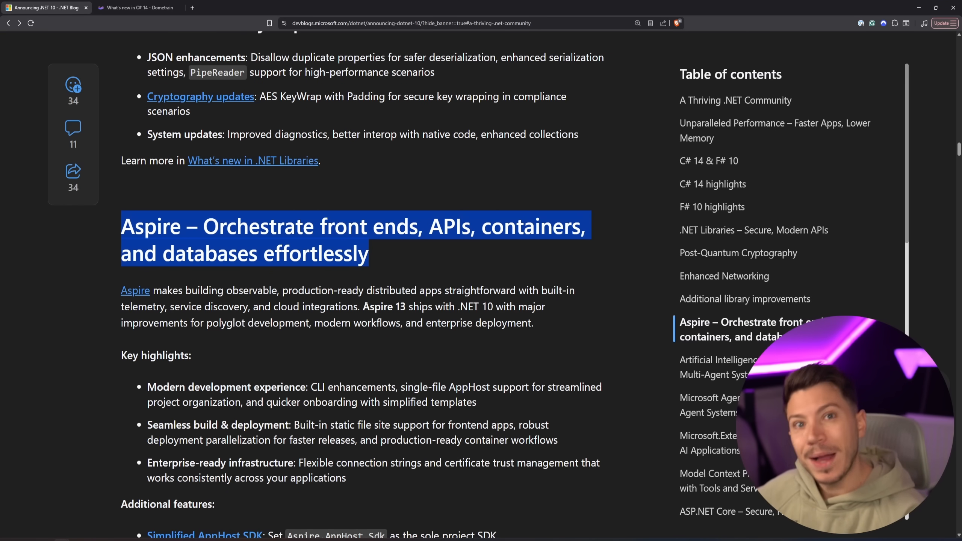
click(336, 335)
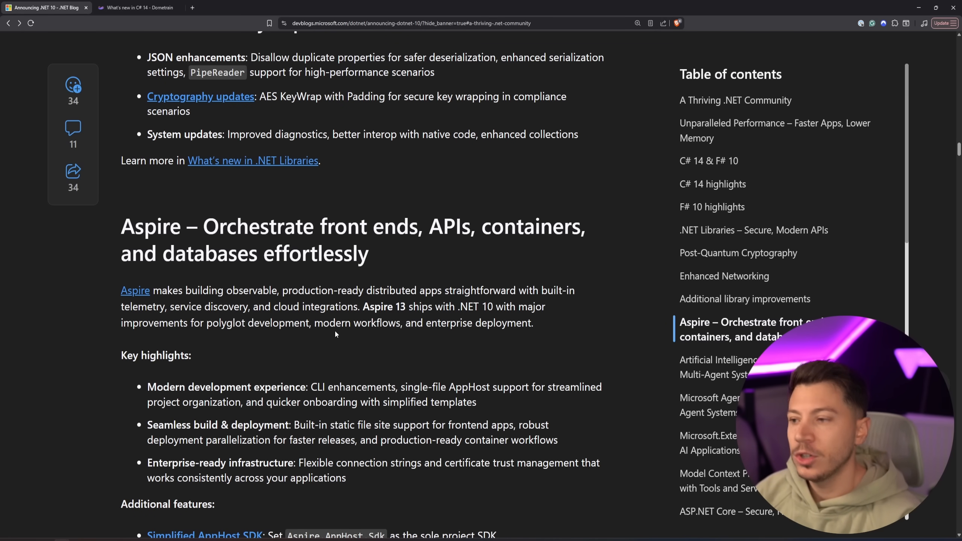
mouse_move(255, 46)
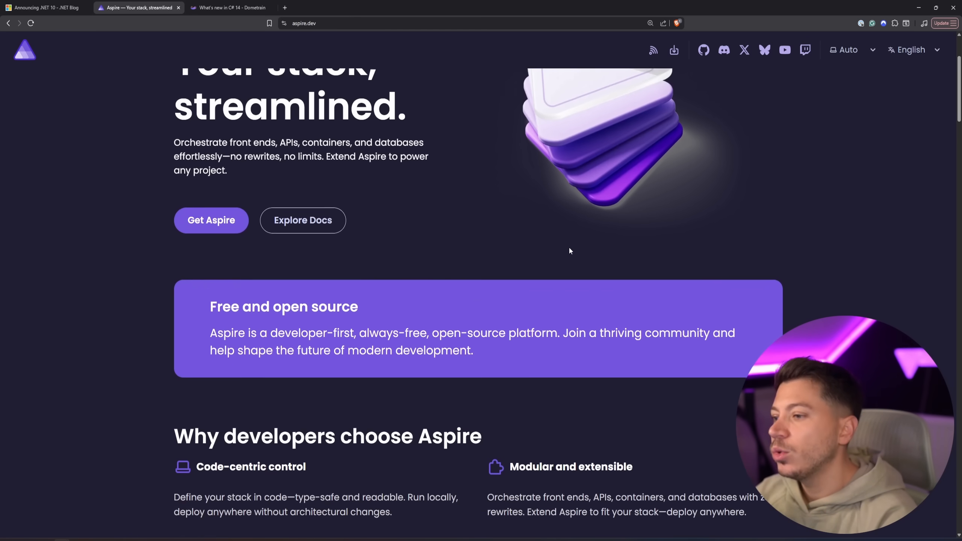
Browse aspire.dev's AppHost, polyglot and local-first sections, then return to the Announcing .NET 10 tab.
scroll(down, 3)
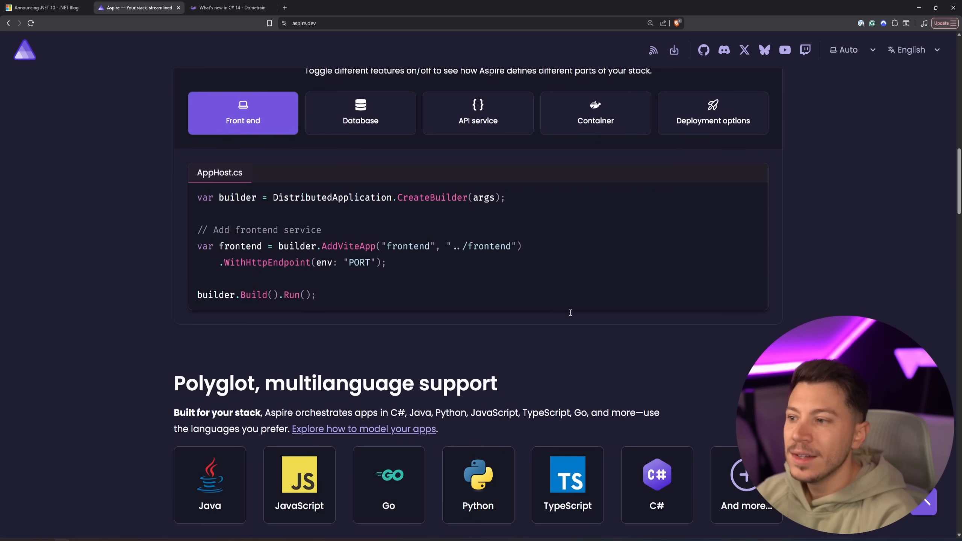
scroll(down, 3)
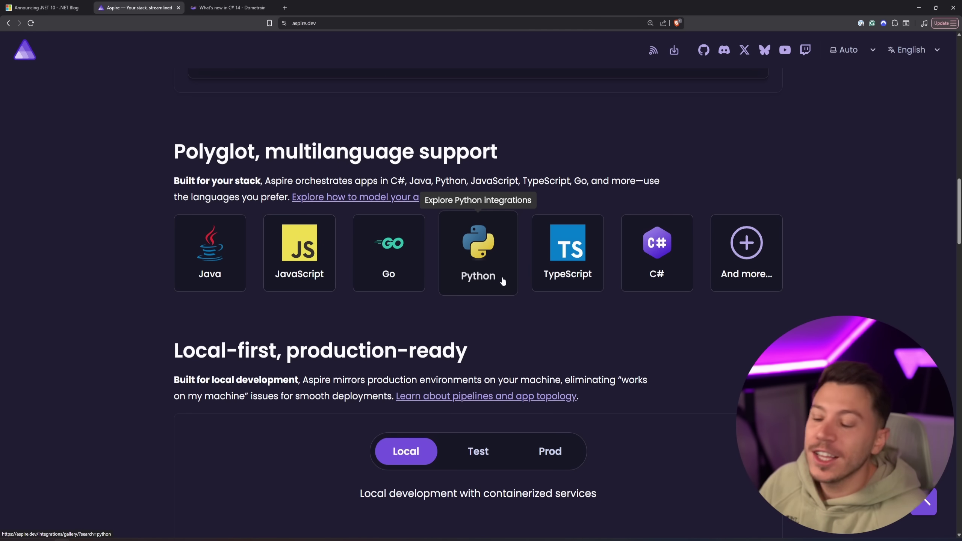
scroll(down, 3)
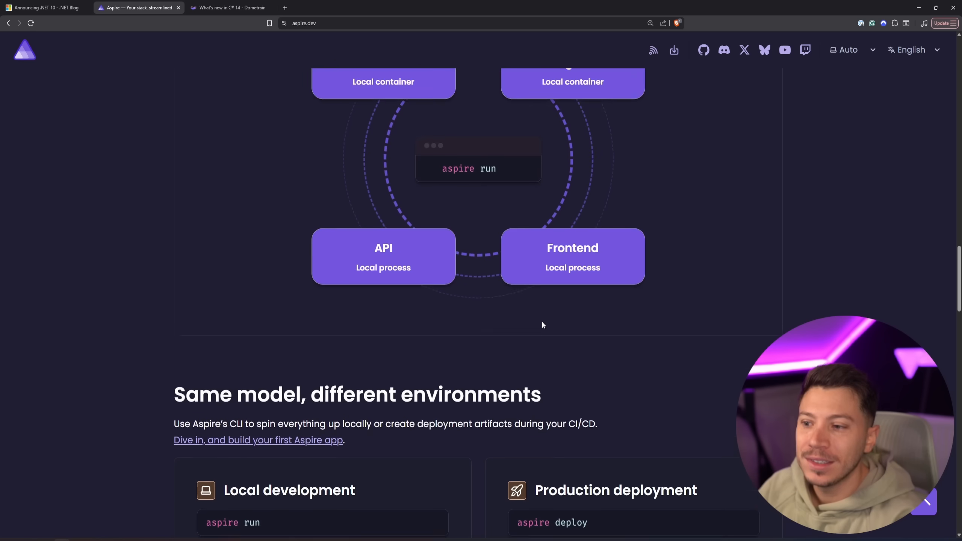
scroll(down, 3)
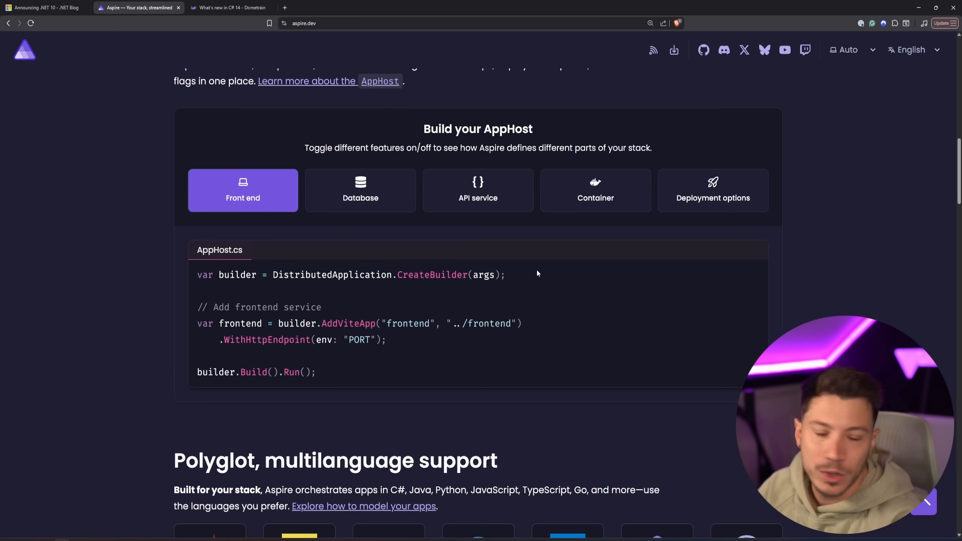
scroll(down, 3)
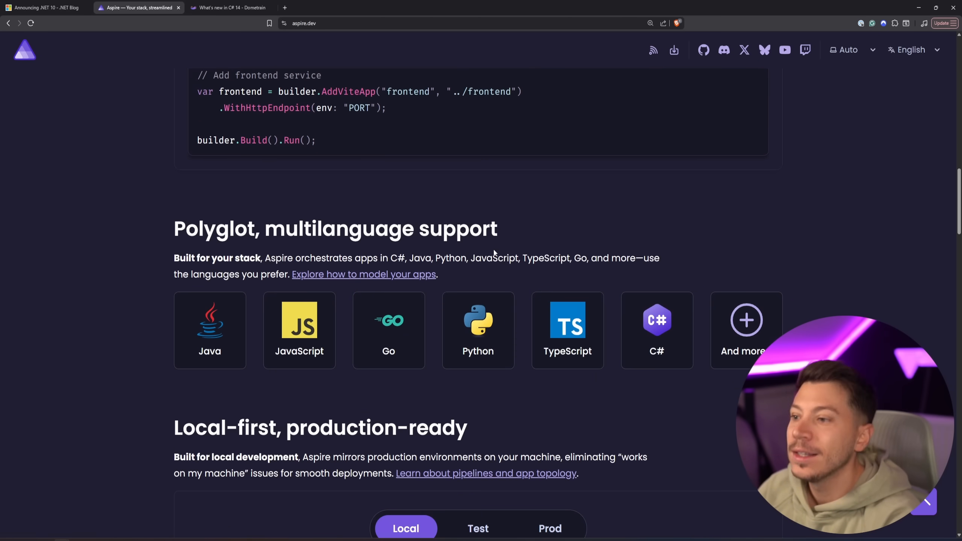
click(49, 8)
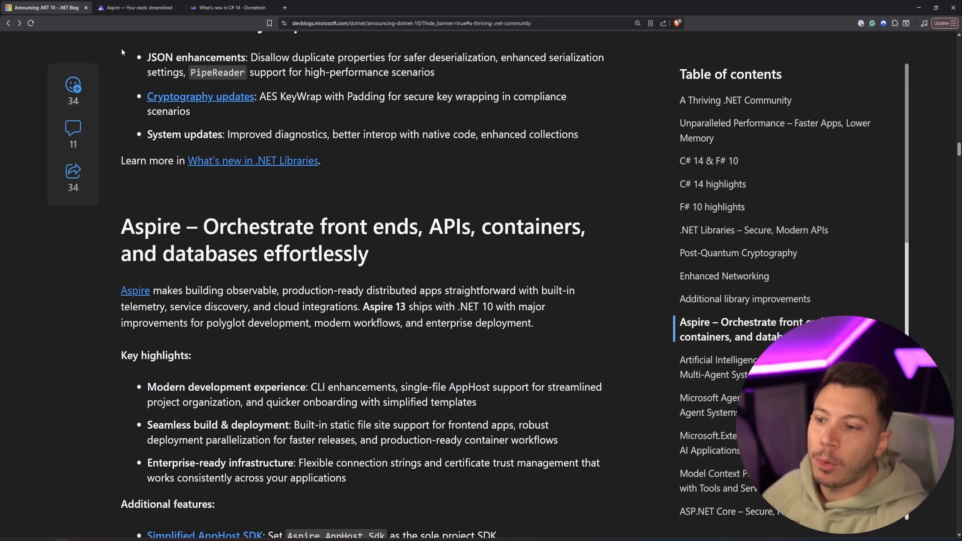
Scroll through Agent Framework, Microsoft.Extensions.AI and MCP sections down to the ASP.NET Core heading.
scroll(down, 3)
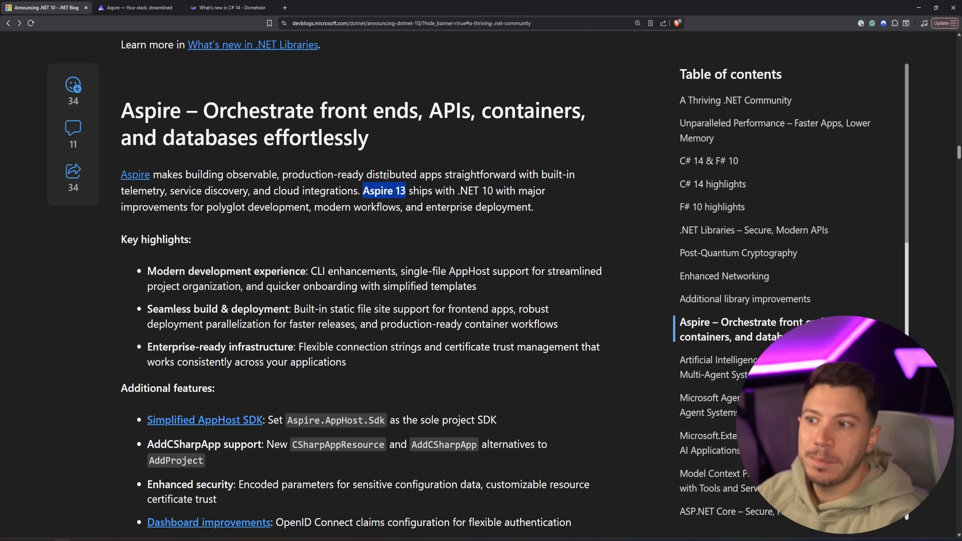
scroll(down, 3)
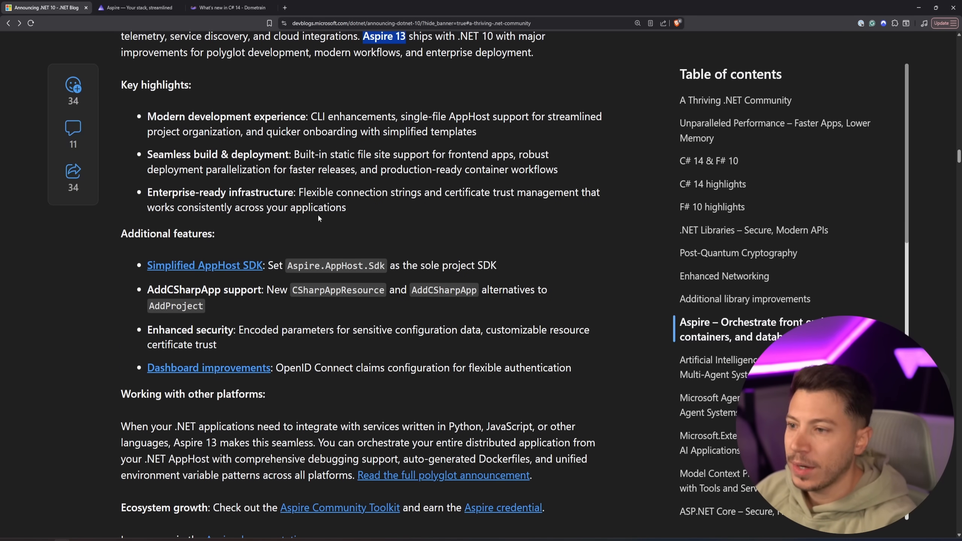
scroll(down, 3)
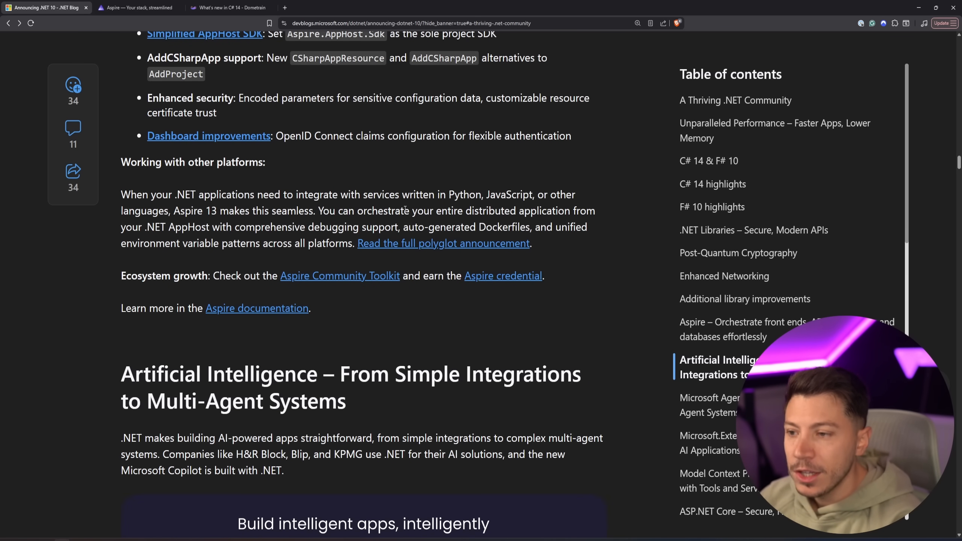
scroll(down, 3)
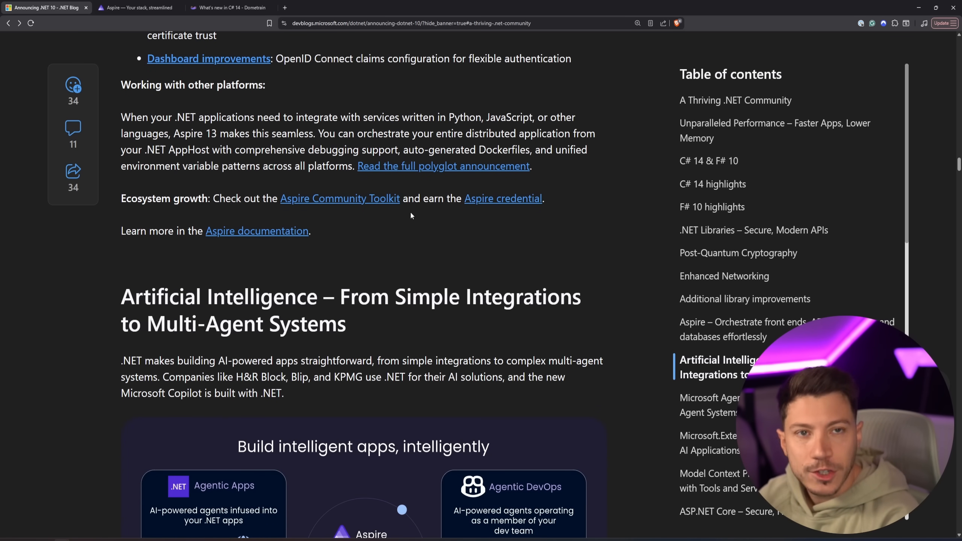
scroll(down, 3)
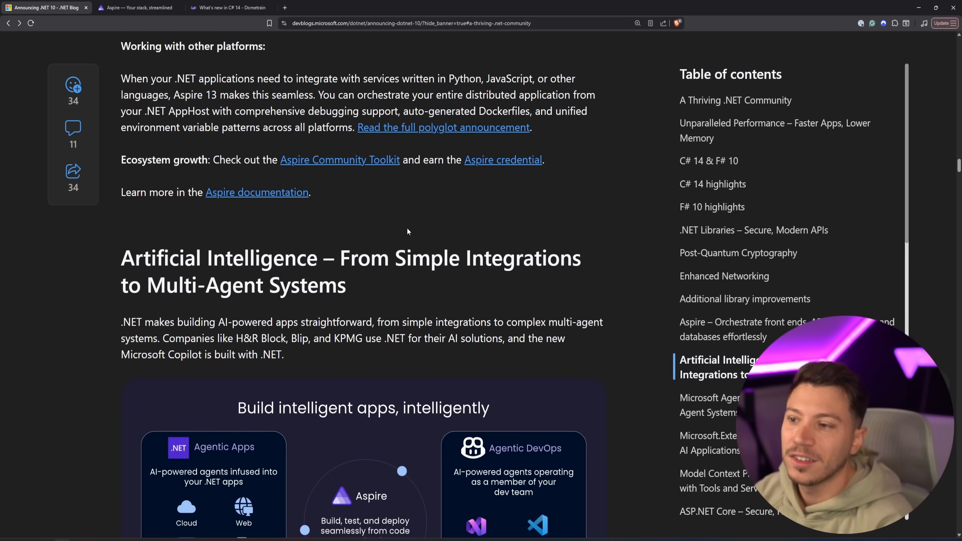
scroll(down, 3)
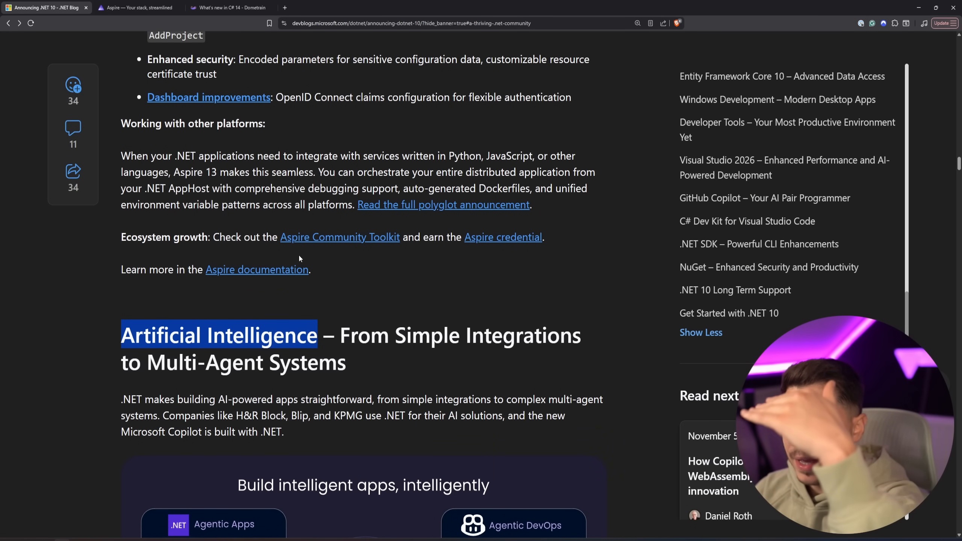
scroll(down, 3)
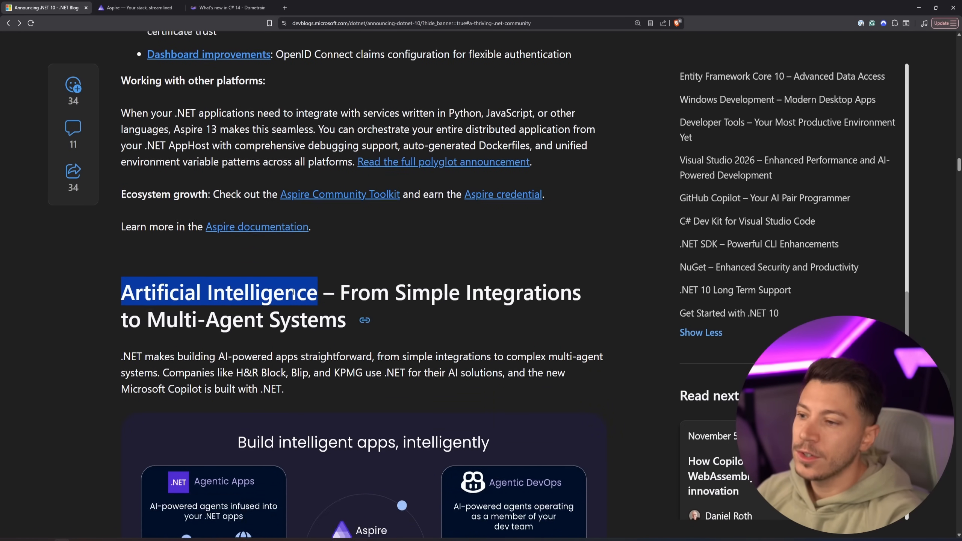
scroll(down, 3)
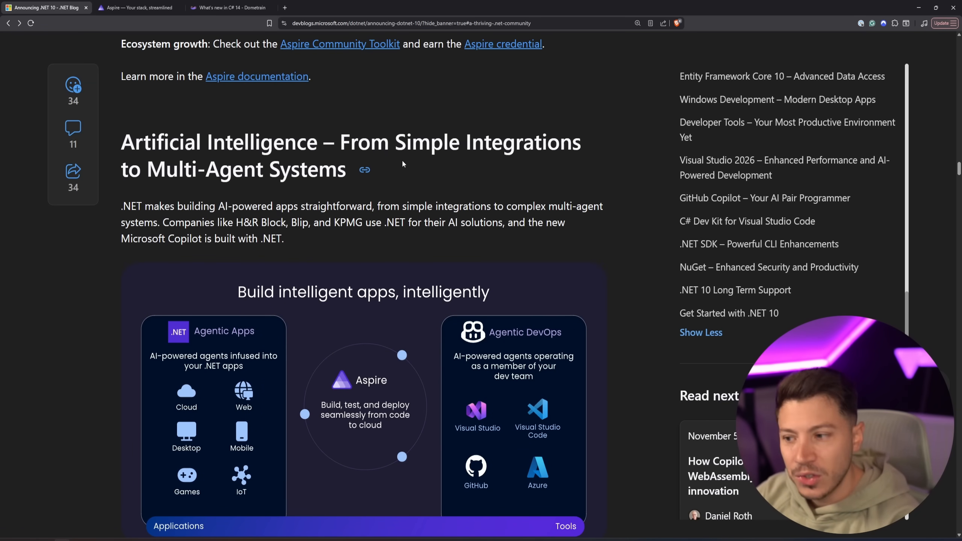
scroll(down, 3)
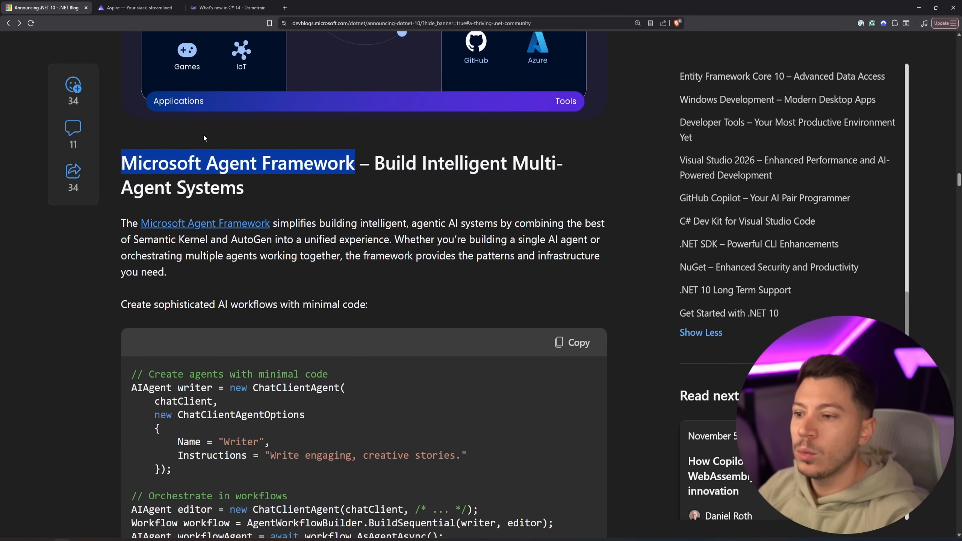
scroll(down, 3)
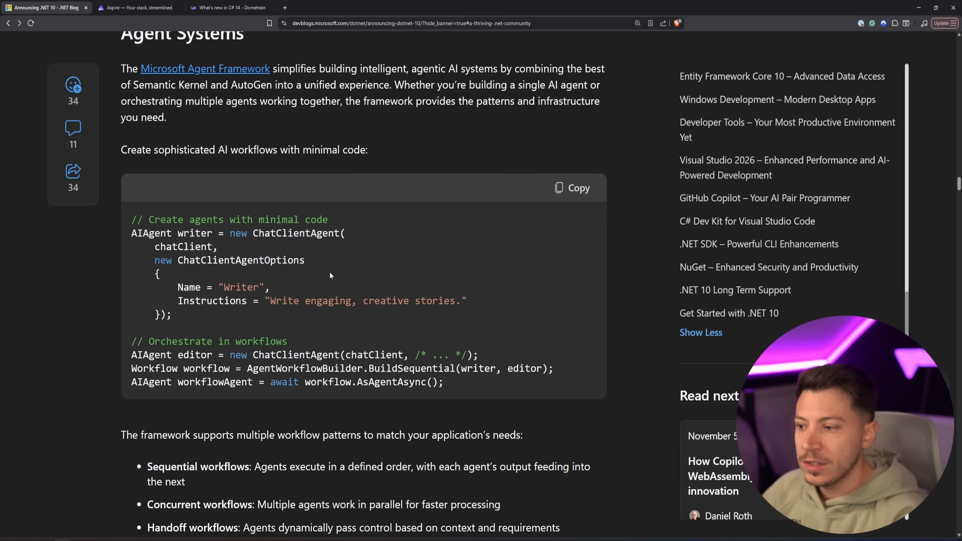
scroll(down, 3)
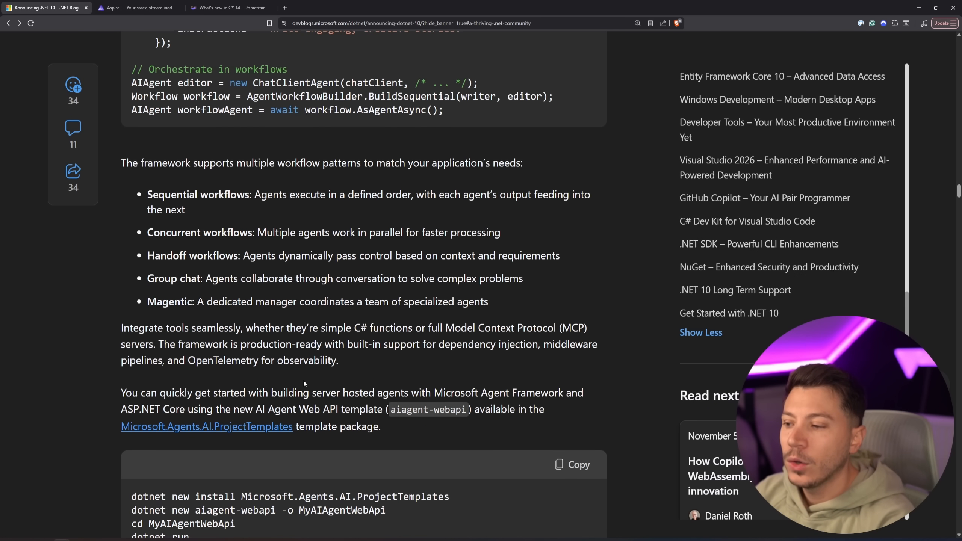
scroll(down, 3)
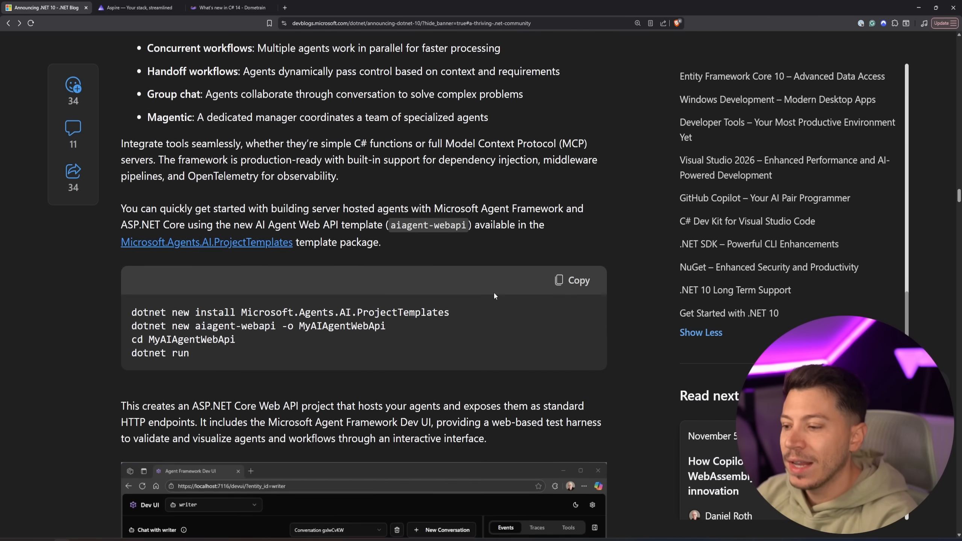
scroll(down, 3)
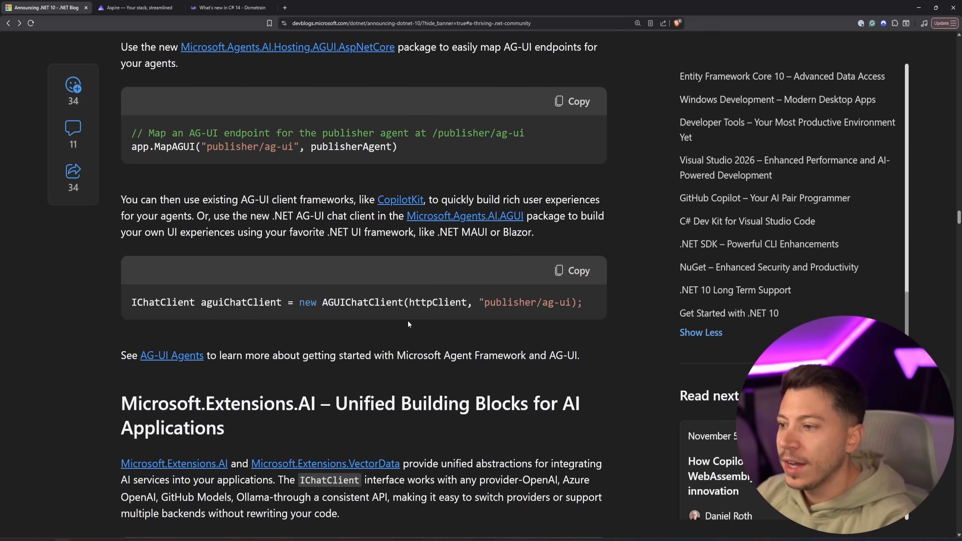
scroll(down, 3)
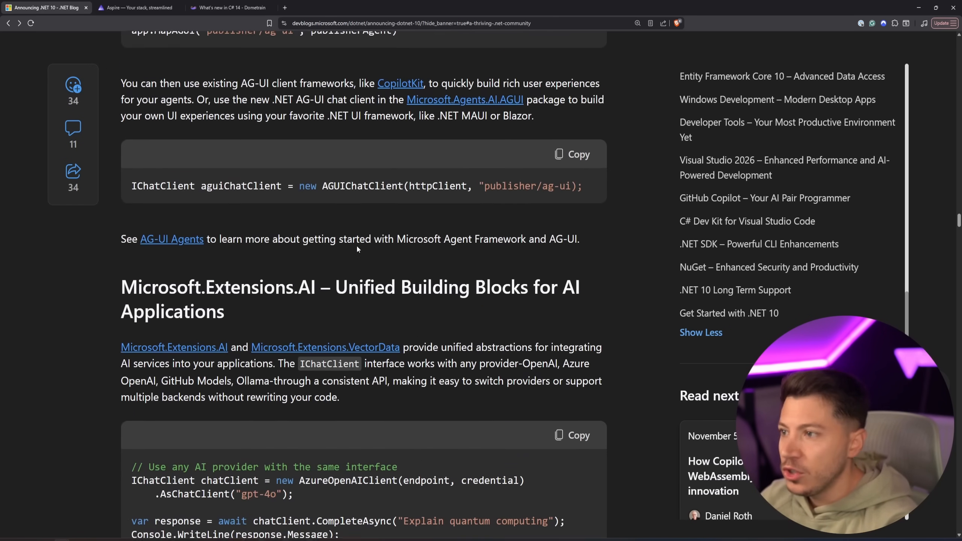
scroll(down, 3)
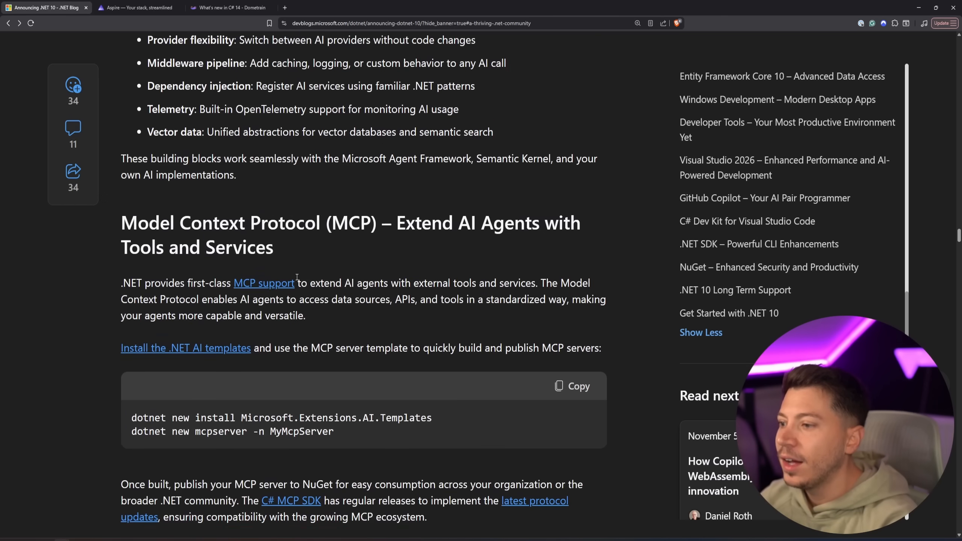
scroll(down, 3)
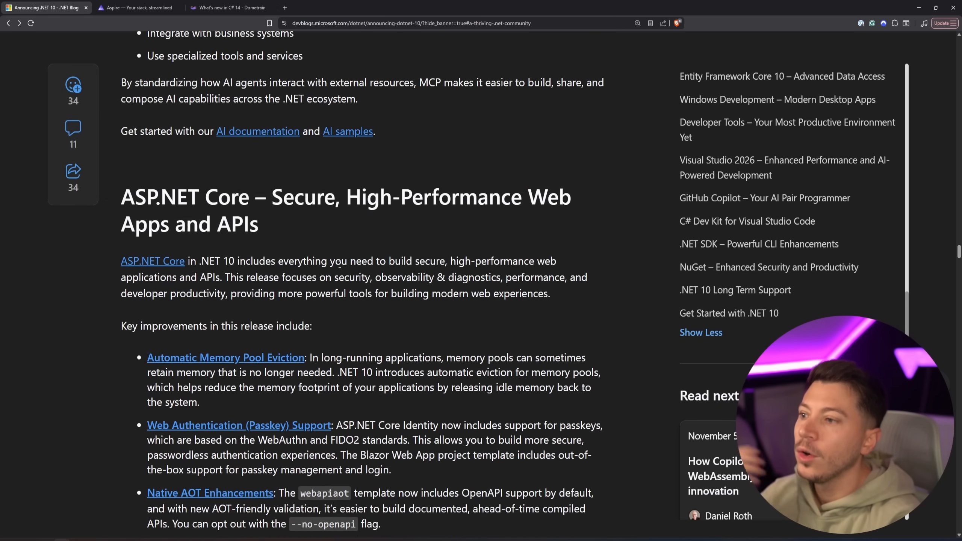
Read ASP.NET Core's memory pool eviction, passkey and Native AOT improvements.
scroll(down, 3)
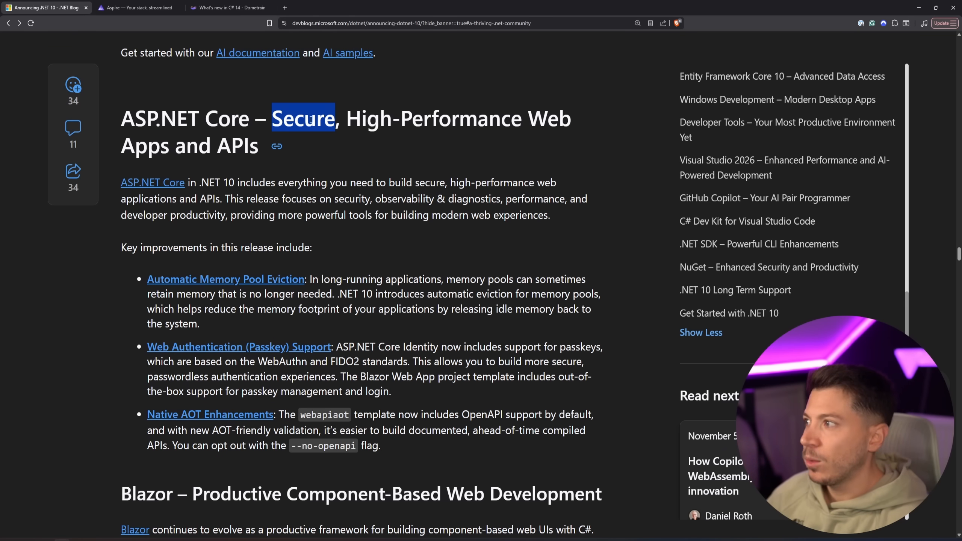
mouse_move(298, 136)
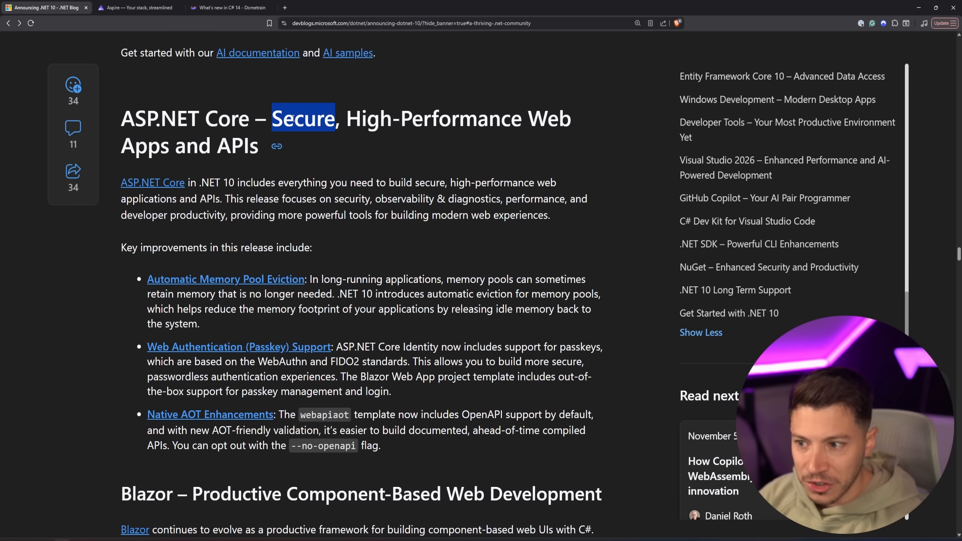
scroll(down, 3)
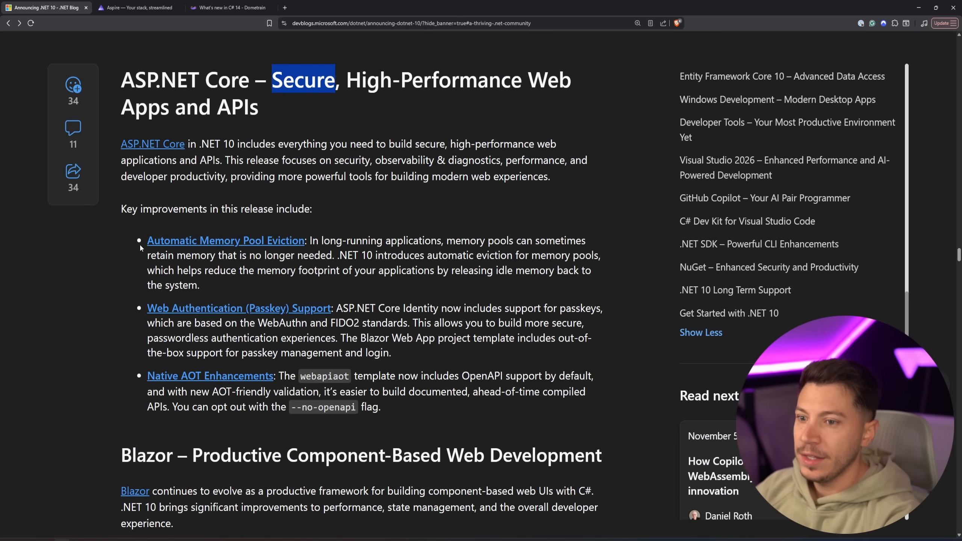
mouse_move(243, 289)
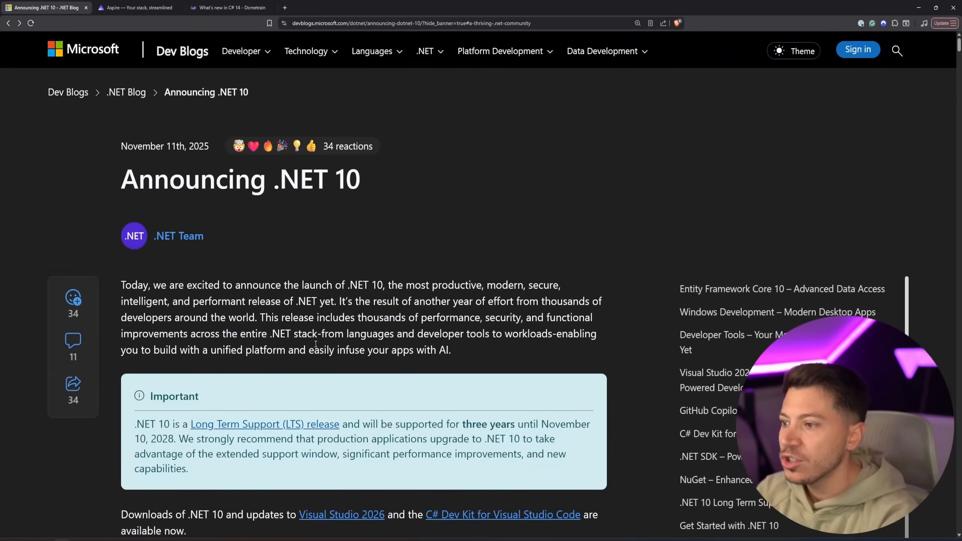
Select the field-backed property code example under C# 14 highlights, then scroll to extension properties.
scroll(down, 3)
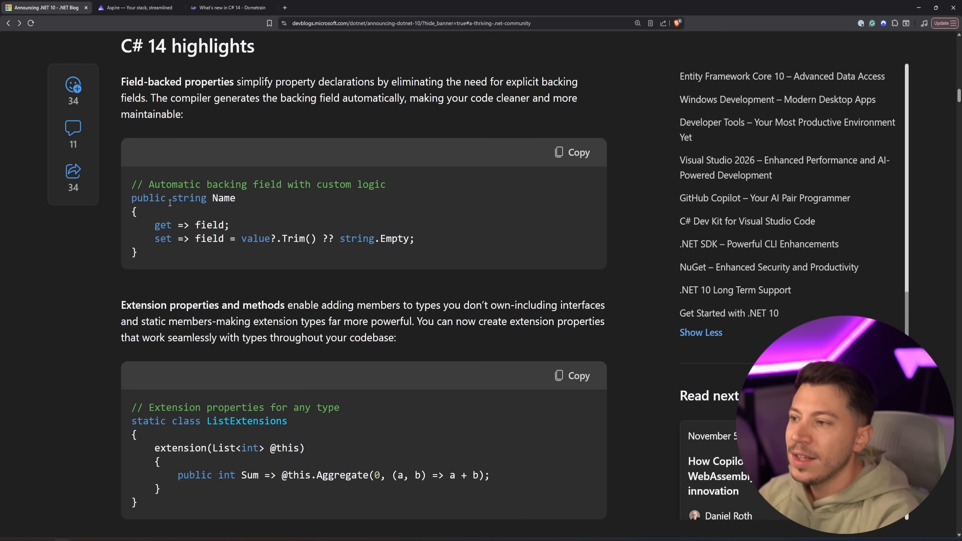
drag(131, 184, 420, 252)
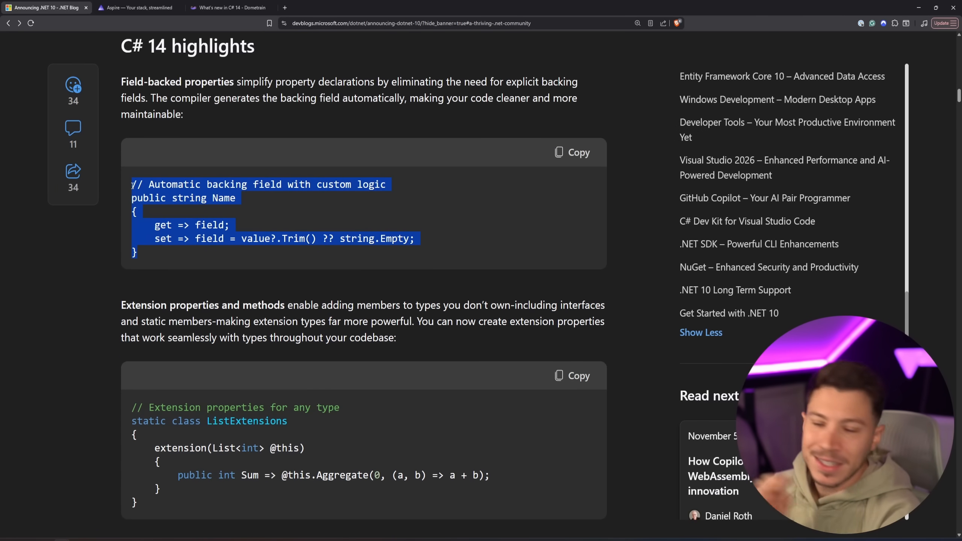
click(171, 257)
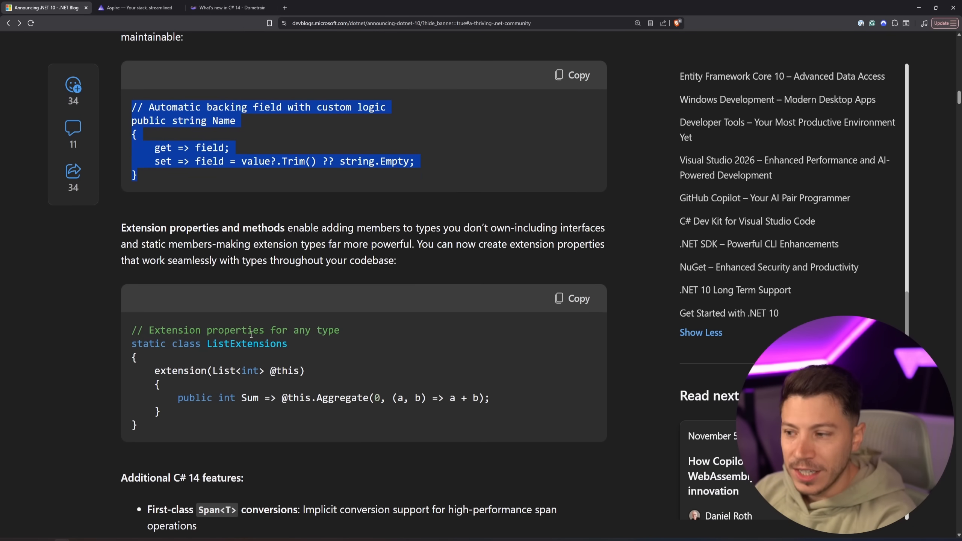
scroll(down, 3)
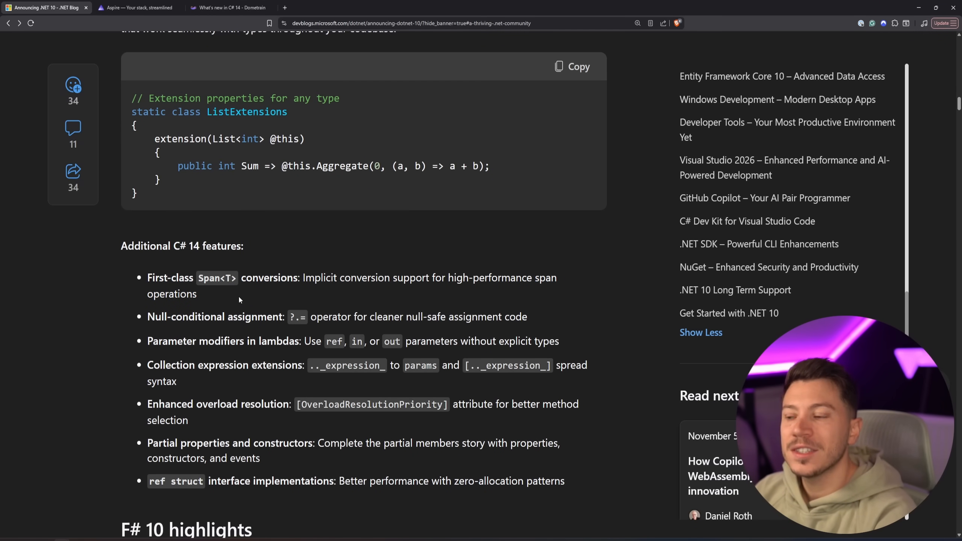
Highlight the Span<T> conversions and OverloadResolutionPriority terms in the additional C# 14 features list.
double_click(268, 278)
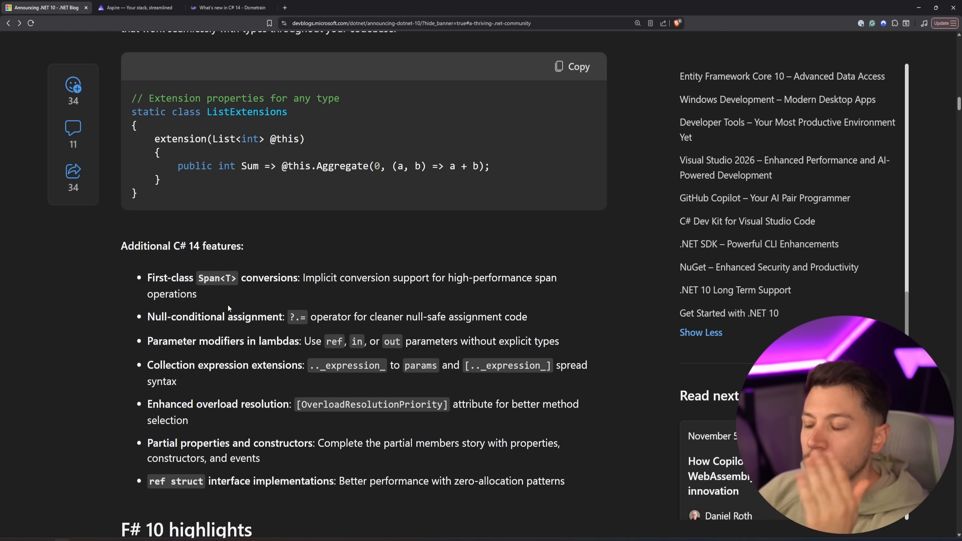
drag(198, 278, 297, 277)
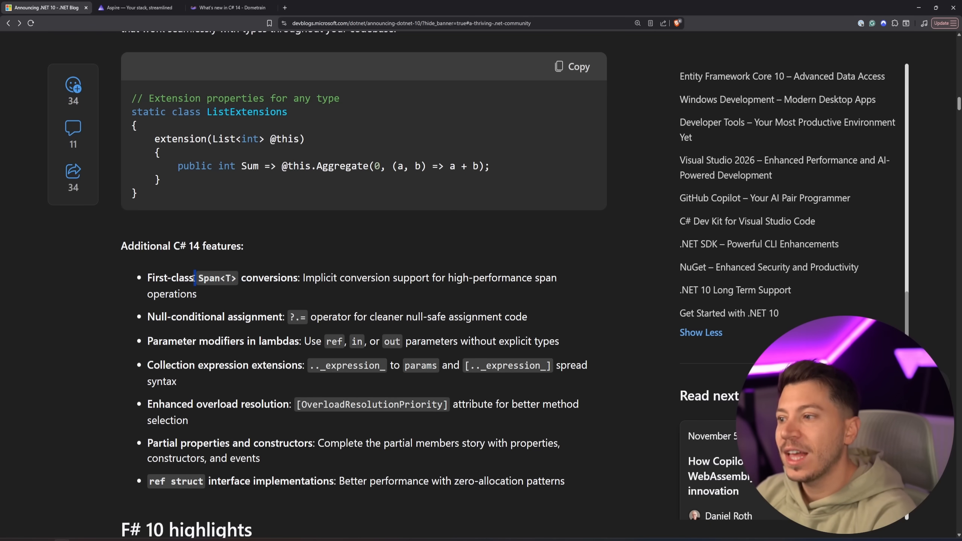
double_click(269, 278)
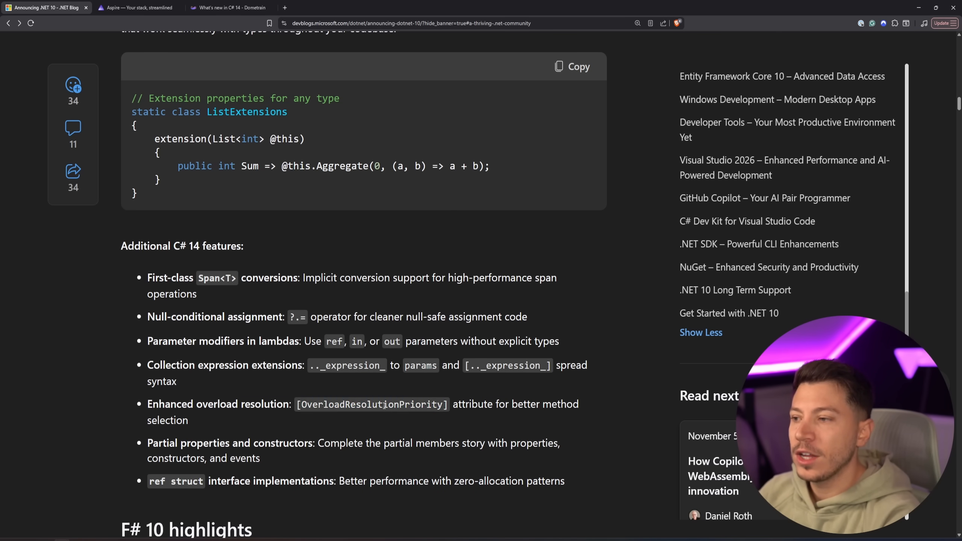
double_click(373, 405)
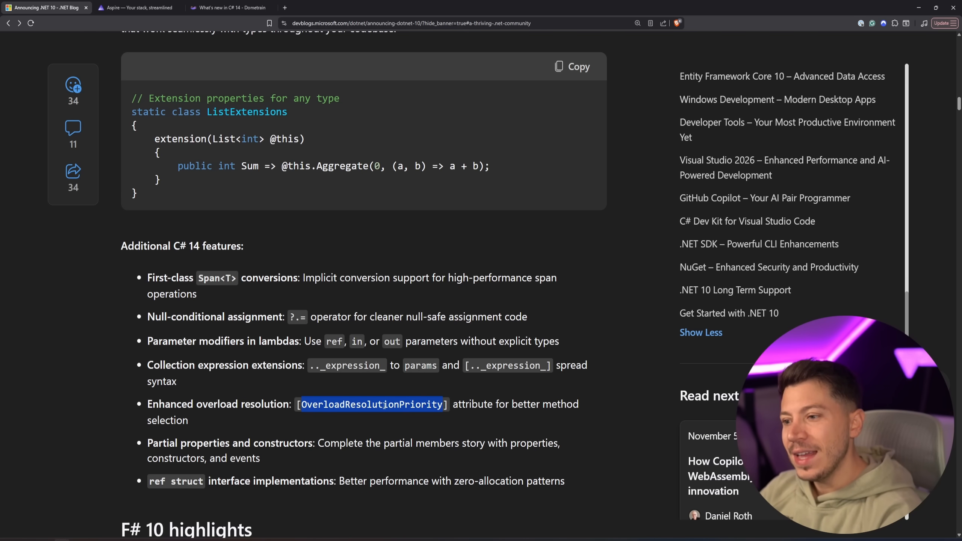
mouse_move(370, 393)
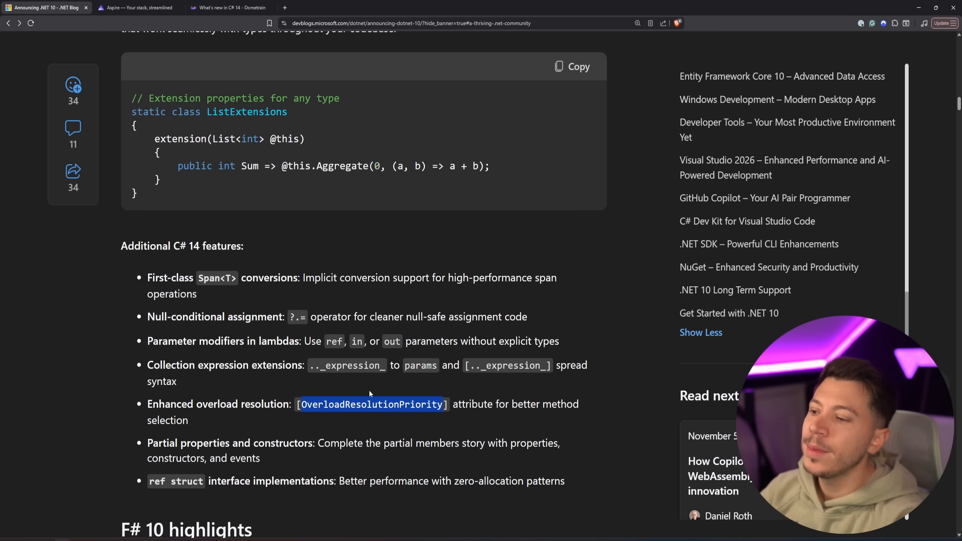
mouse_move(196, 327)
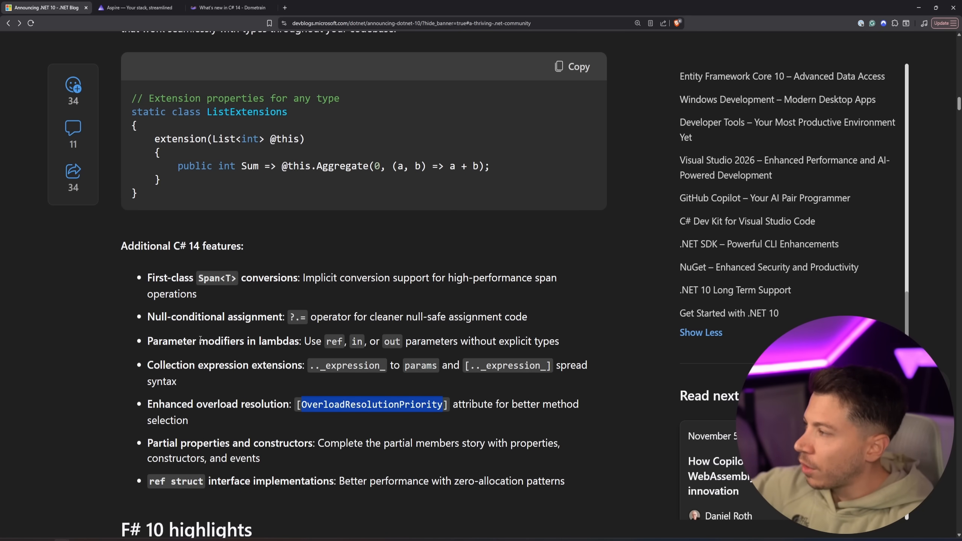
mouse_move(198, 382)
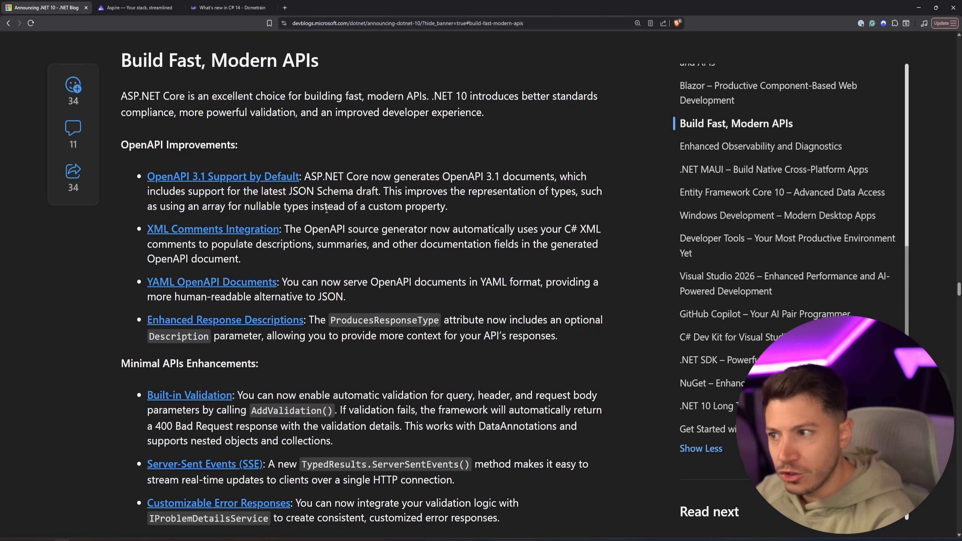
mouse_move(163, 184)
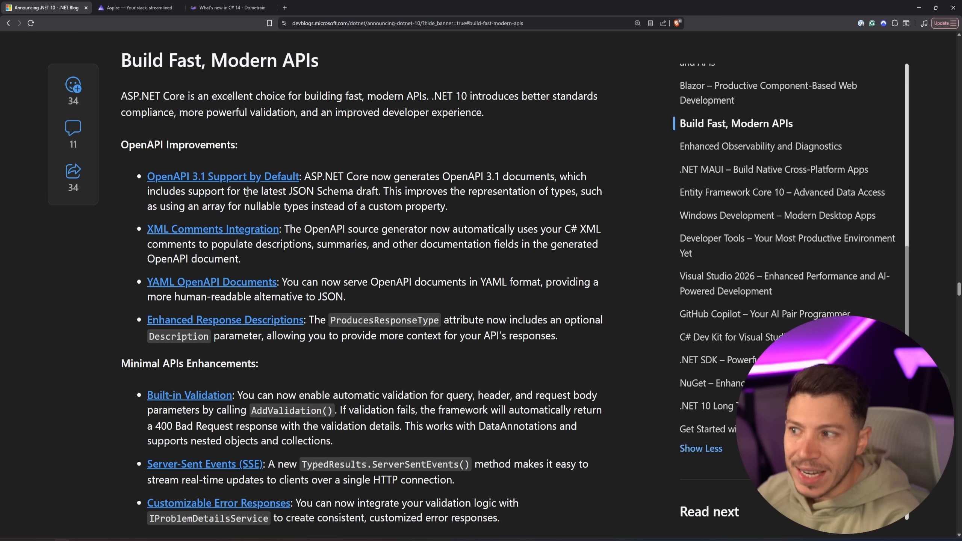
mouse_move(206, 178)
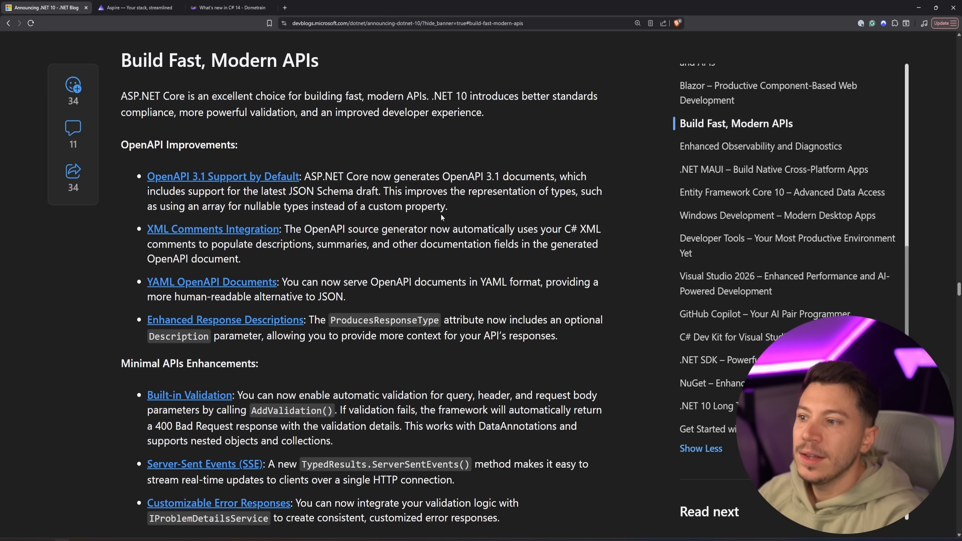
Select the OpenAPI 3.1 paragraph and scroll past Observability and Diagnostics to .NET MAUI.
drag(148, 176, 448, 207)
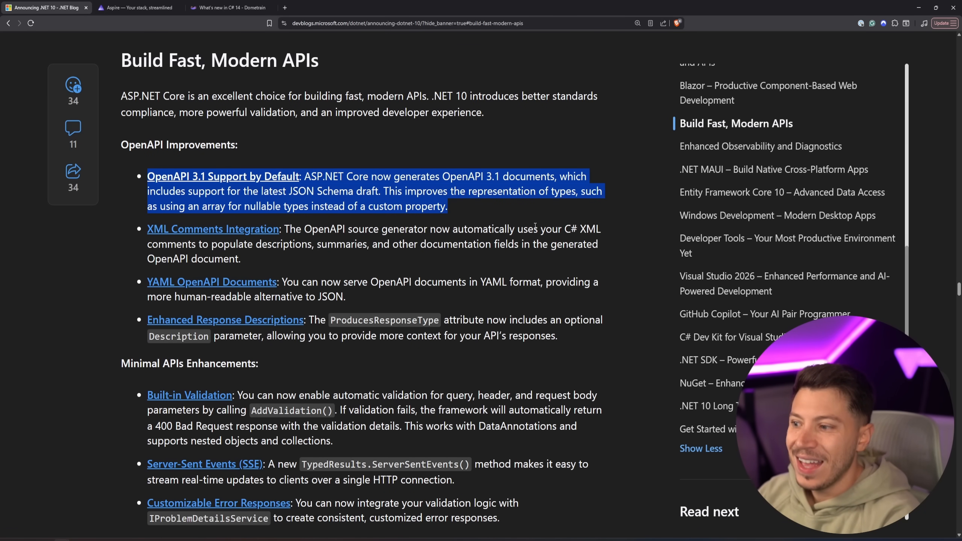
scroll(down, 3)
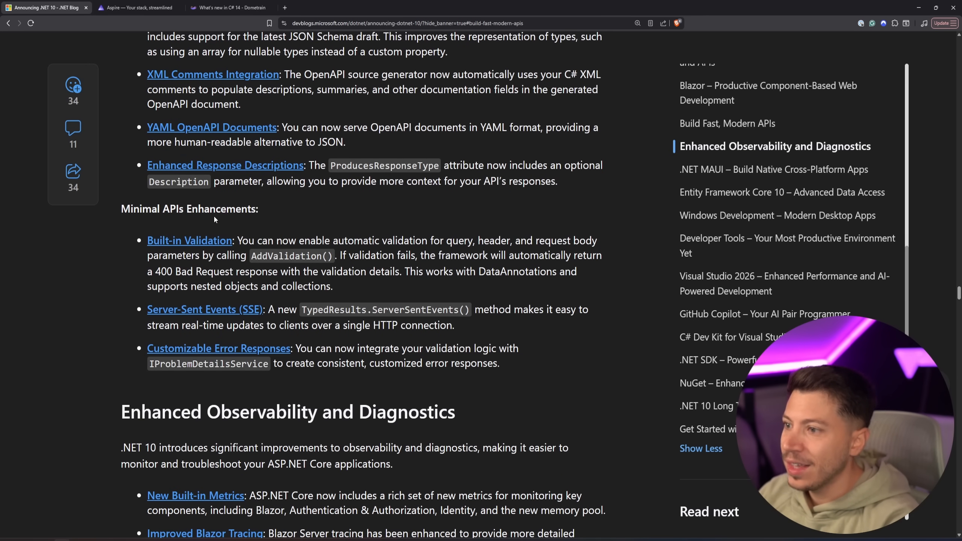
scroll(down, 3)
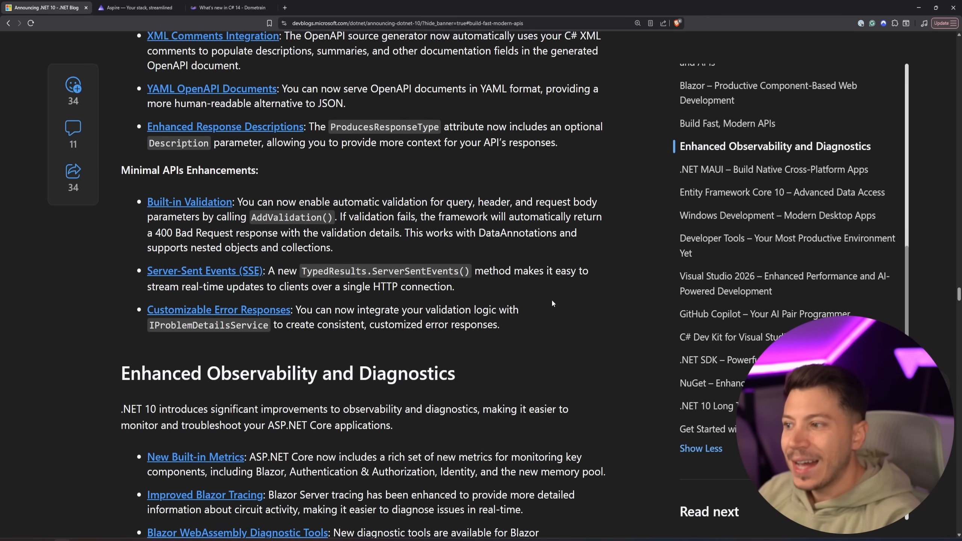
scroll(down, 3)
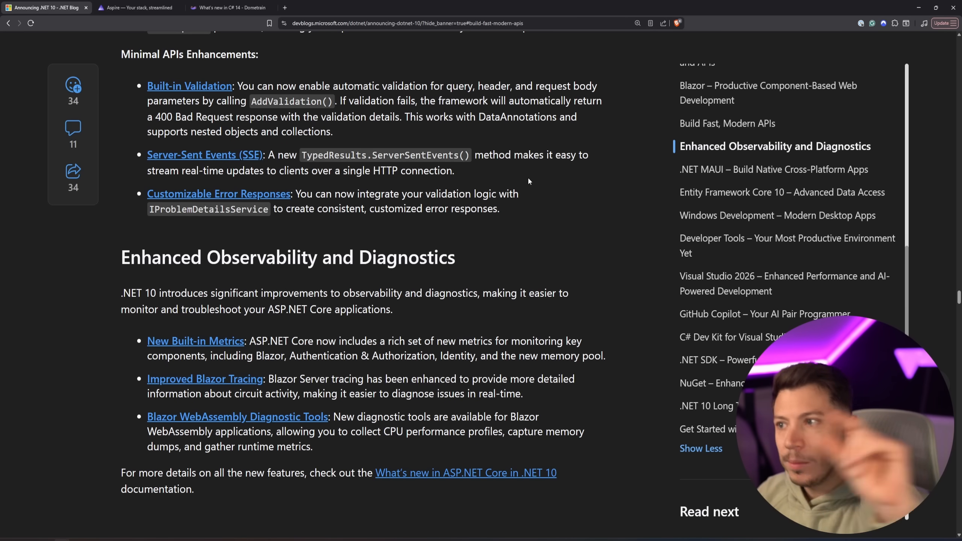
scroll(down, 3)
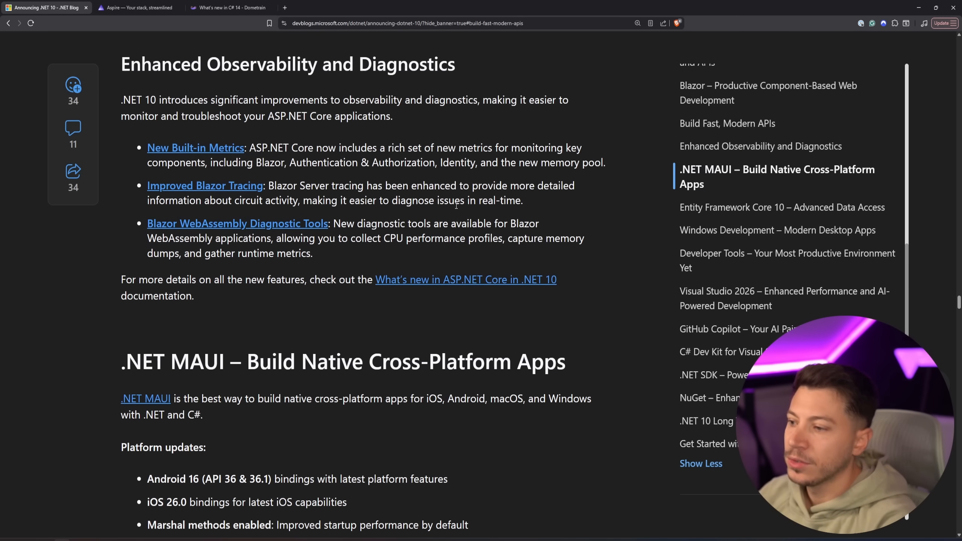
scroll(down, 3)
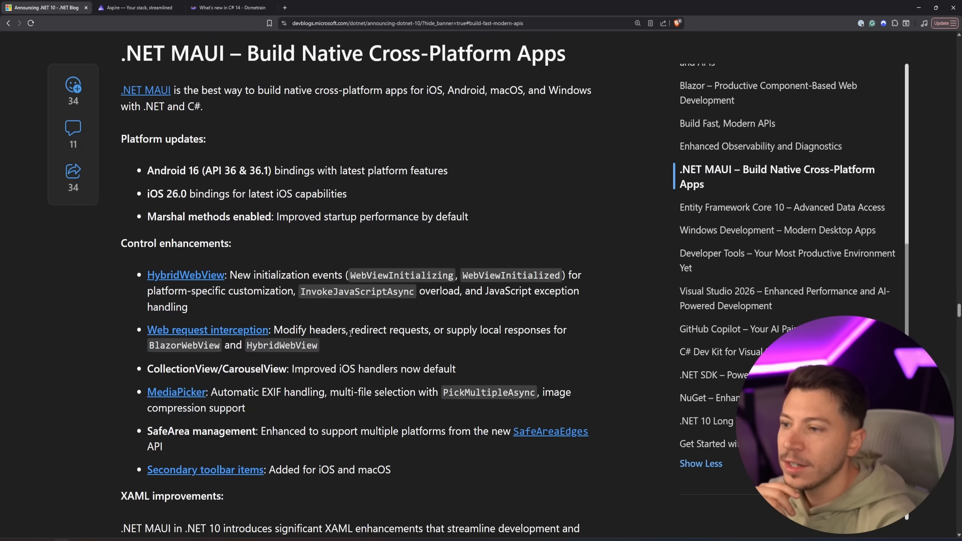
Jump to Entity Framework Core 10 via the table of contents.
click(782, 207)
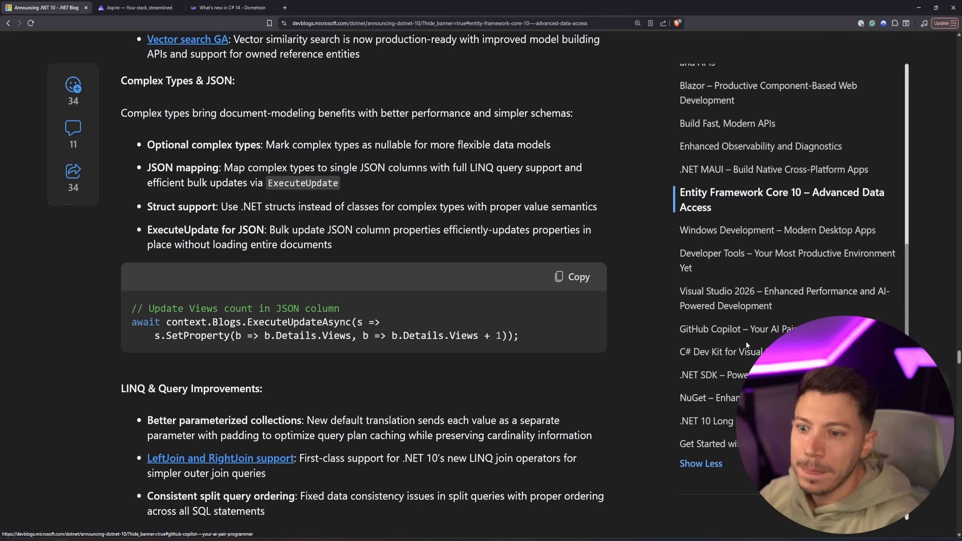
mouse_move(728, 261)
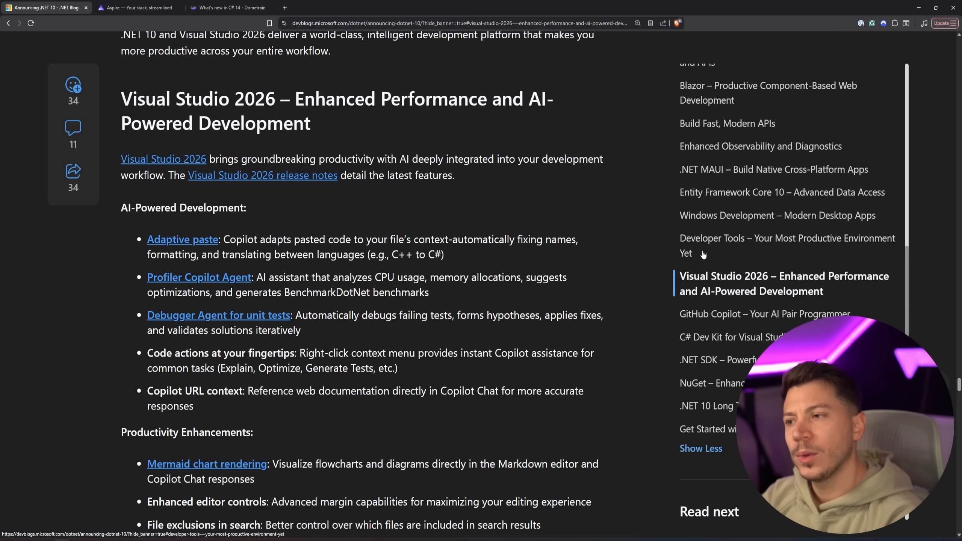
mouse_move(713, 248)
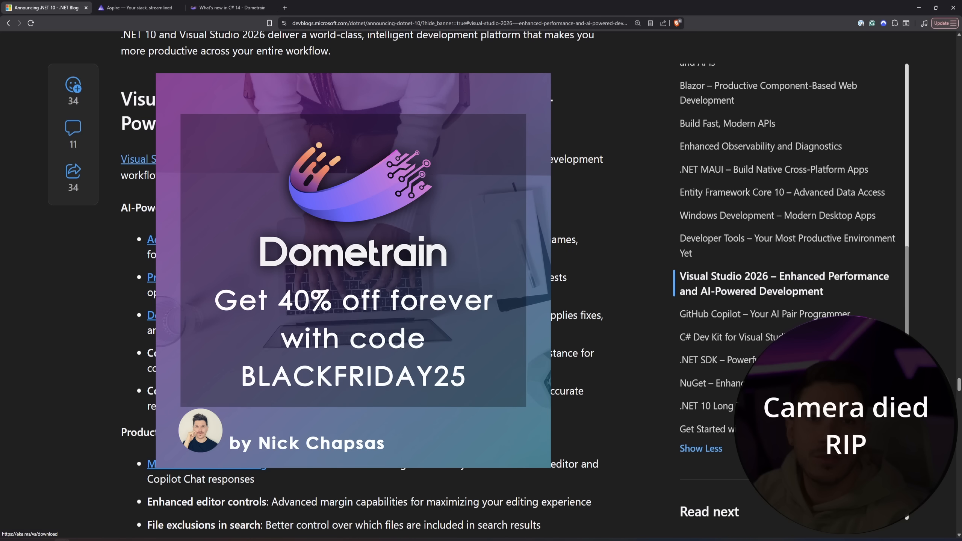
Scroll through the Copilot, C# Dev Kit and SDK sections of the .NET 10 post.
scroll(down, 3)
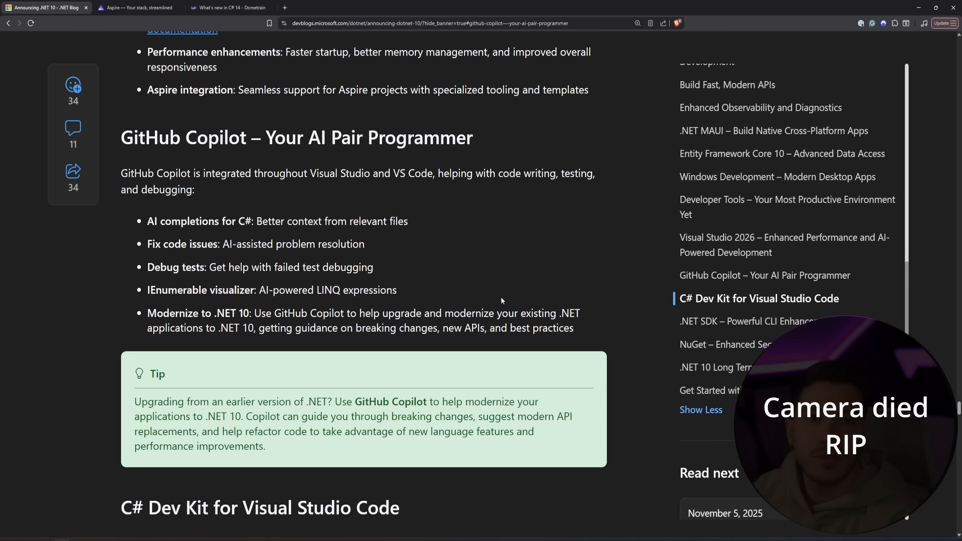
scroll(down, 3)
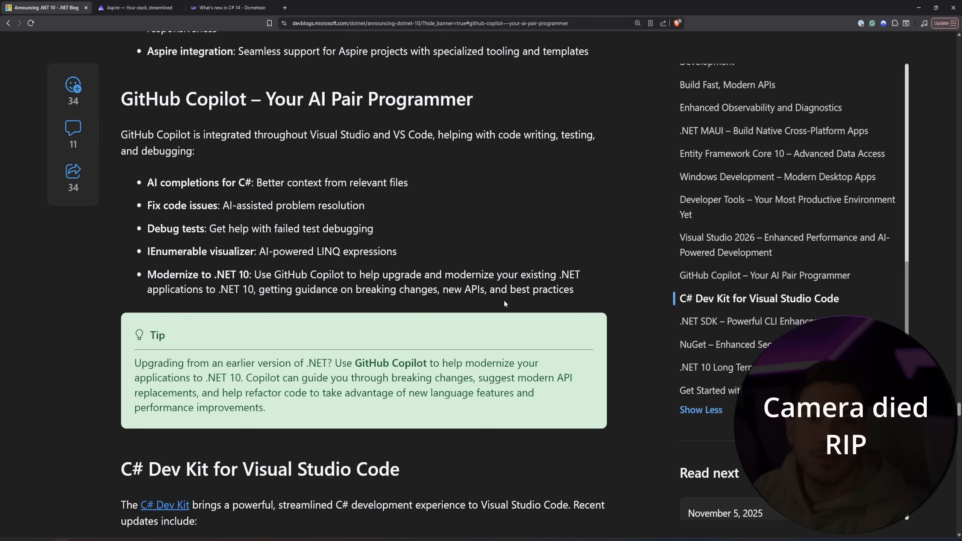
mouse_move(424, 316)
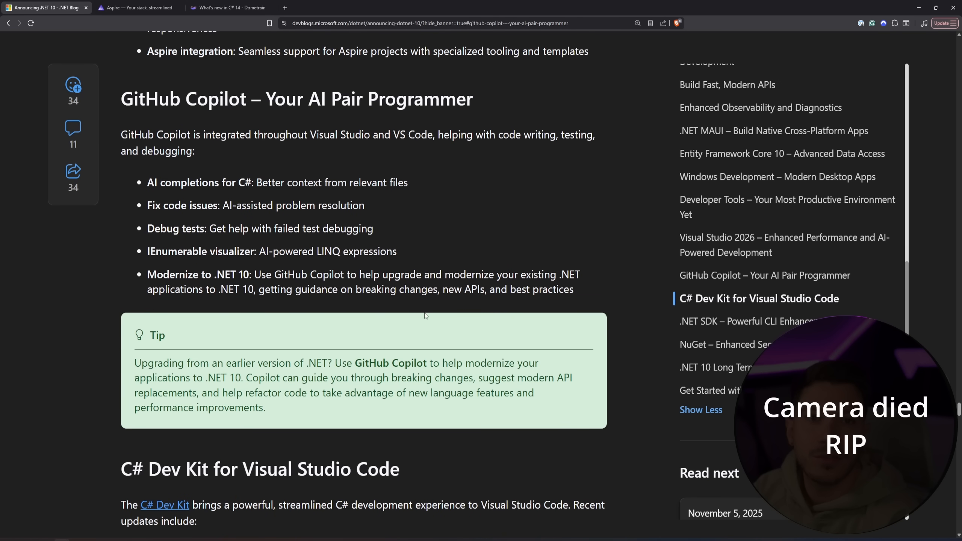
mouse_move(230, 220)
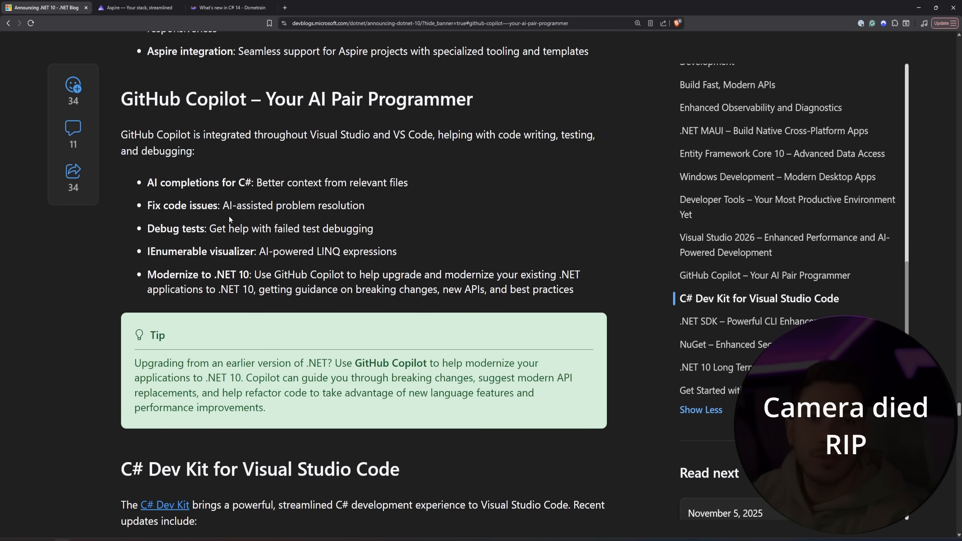
scroll(down, 3)
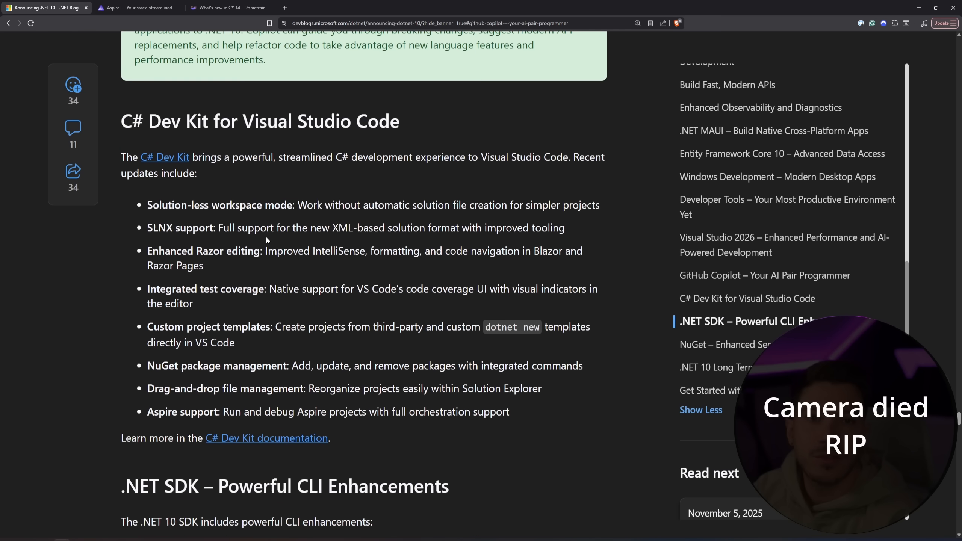
scroll(down, 3)
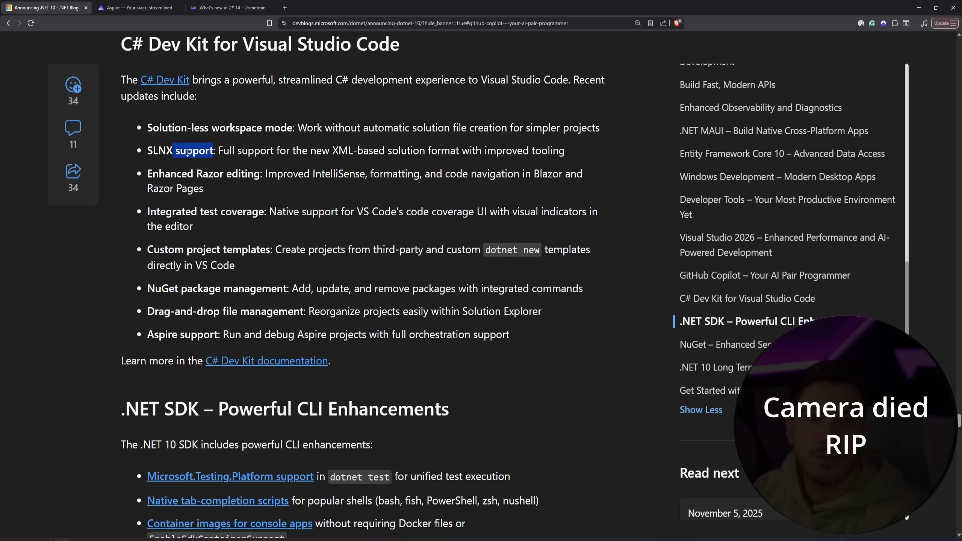
Highlight the SLNX support feature, then move on to Long Term Support.
click(169, 151)
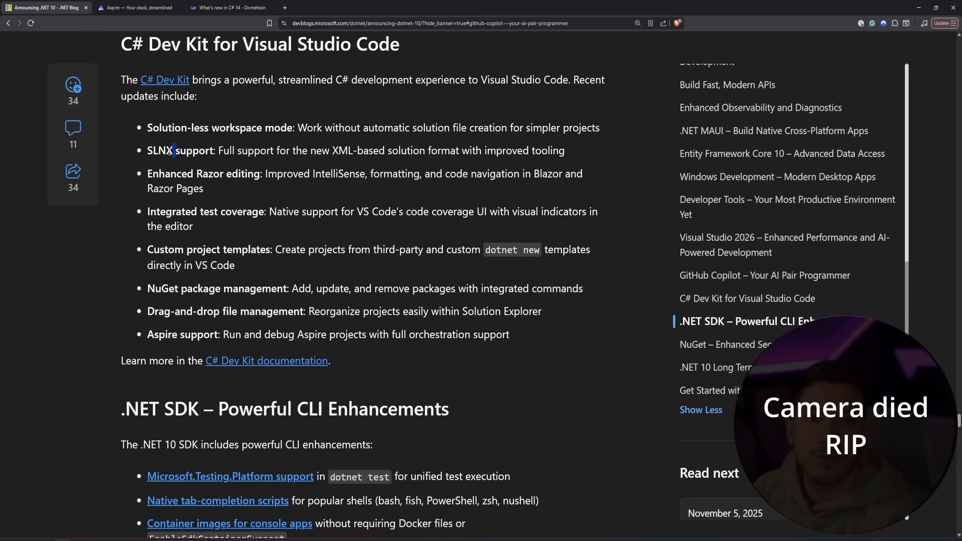
double_click(161, 151)
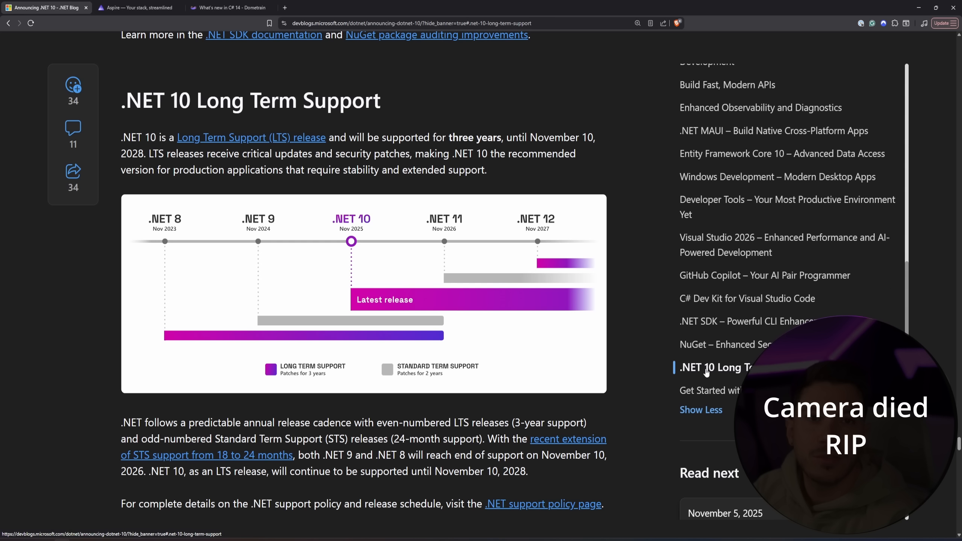
click(230, 7)
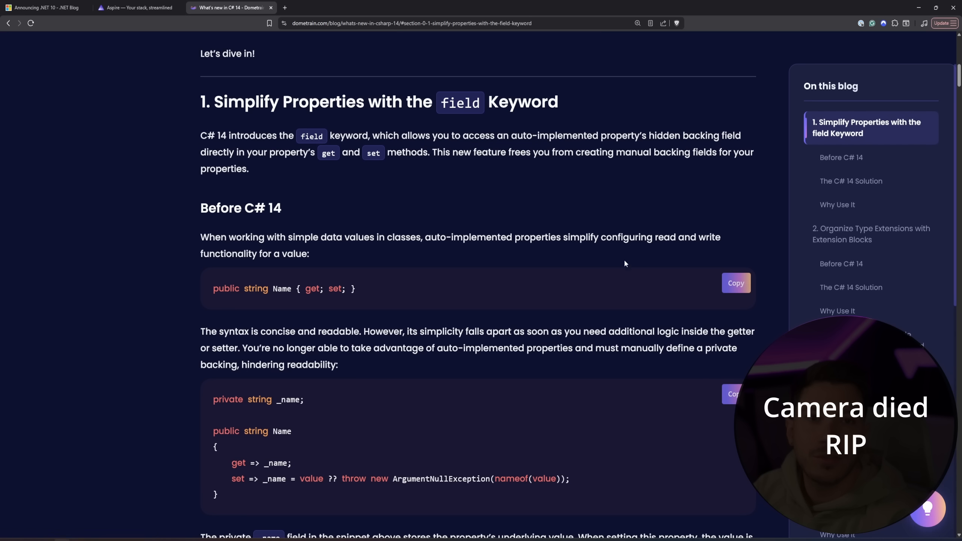
mouse_move(561, 293)
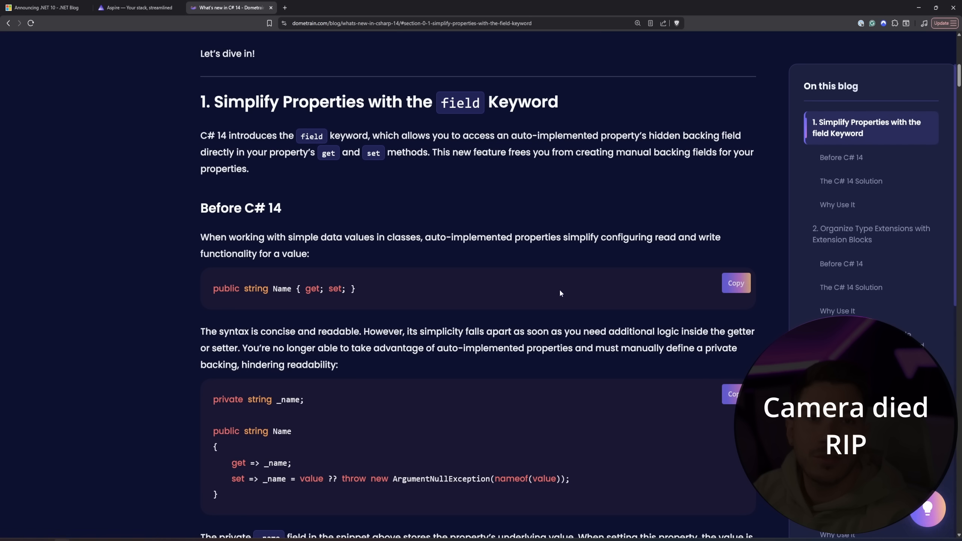
mouse_move(471, 241)
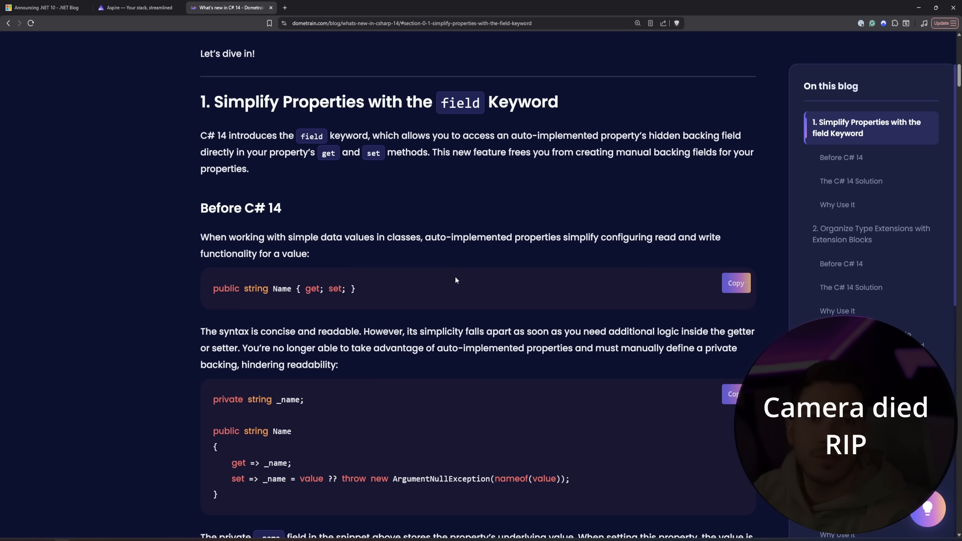
mouse_move(784, 293)
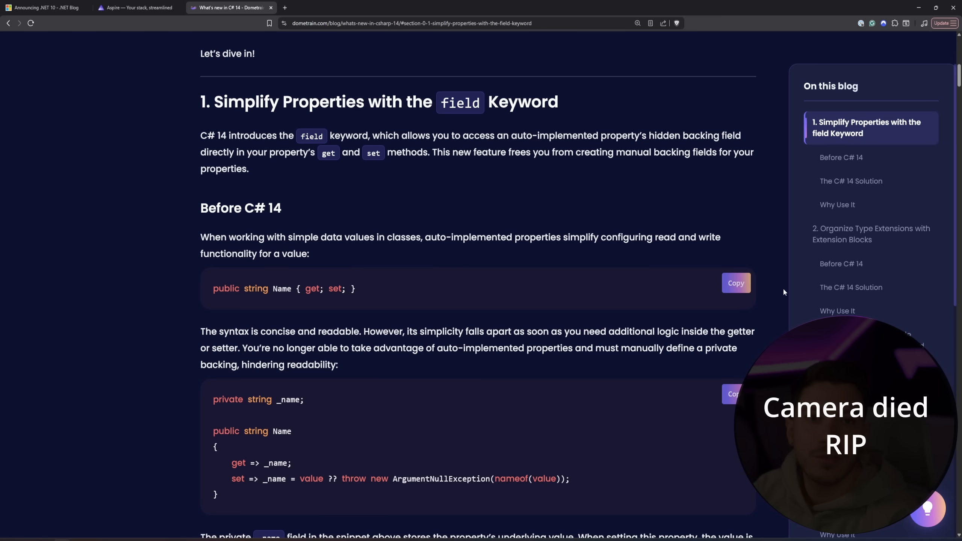
Read the field keyword section, highlighting 'get' in the old example and 'field' in the getter.
scroll(down, 3)
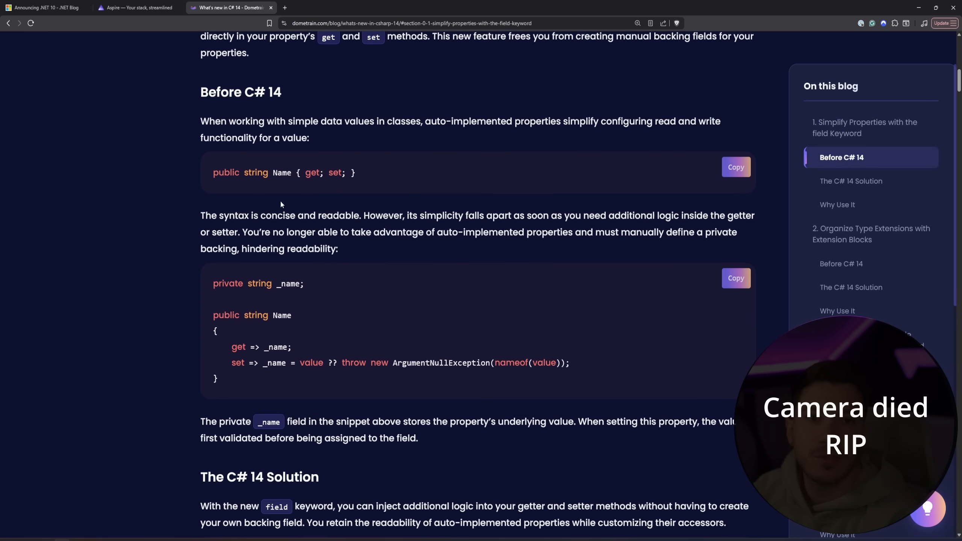
scroll(down, 3)
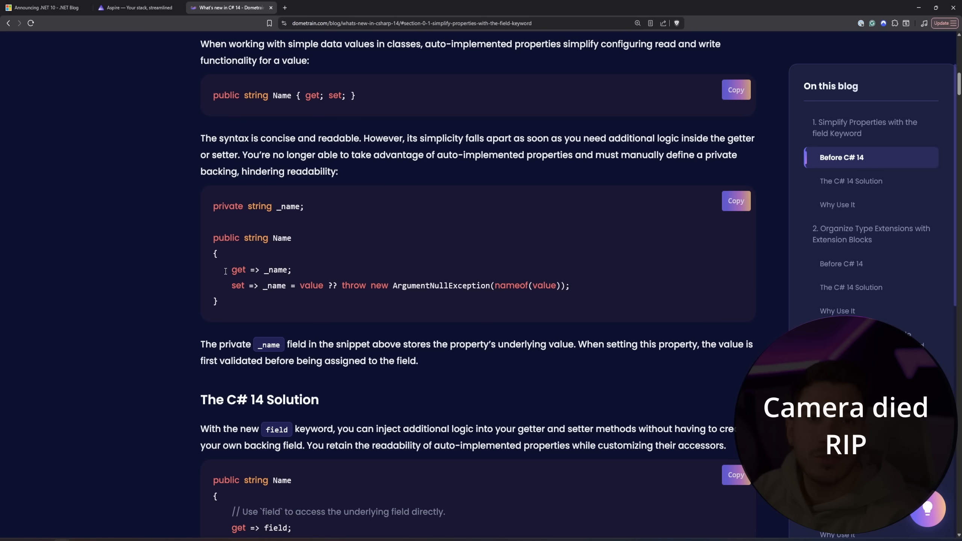
double_click(239, 270)
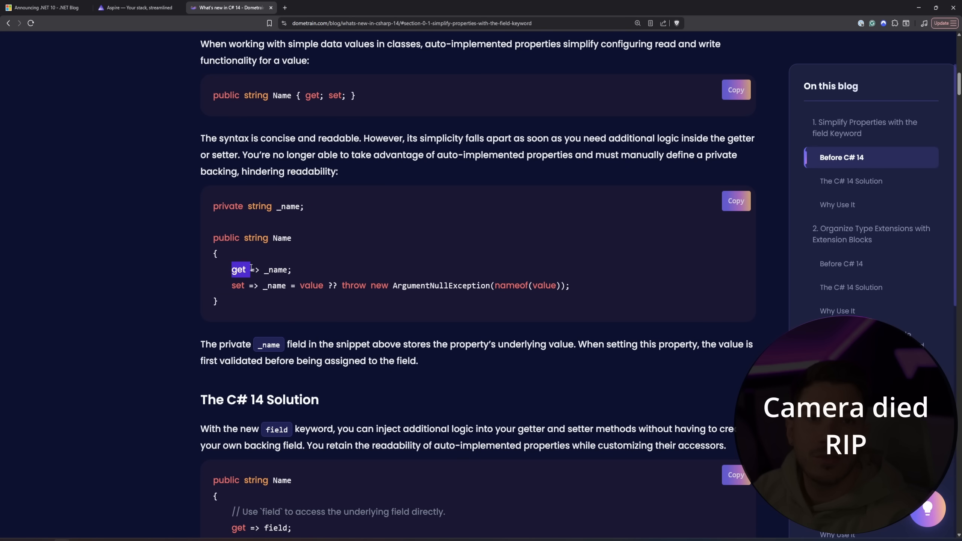
scroll(down, 3)
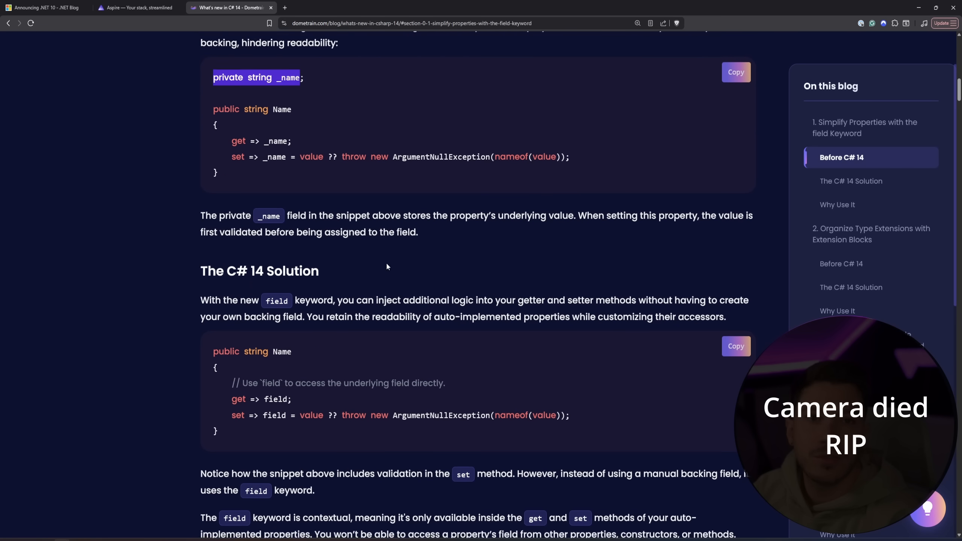
scroll(down, 3)
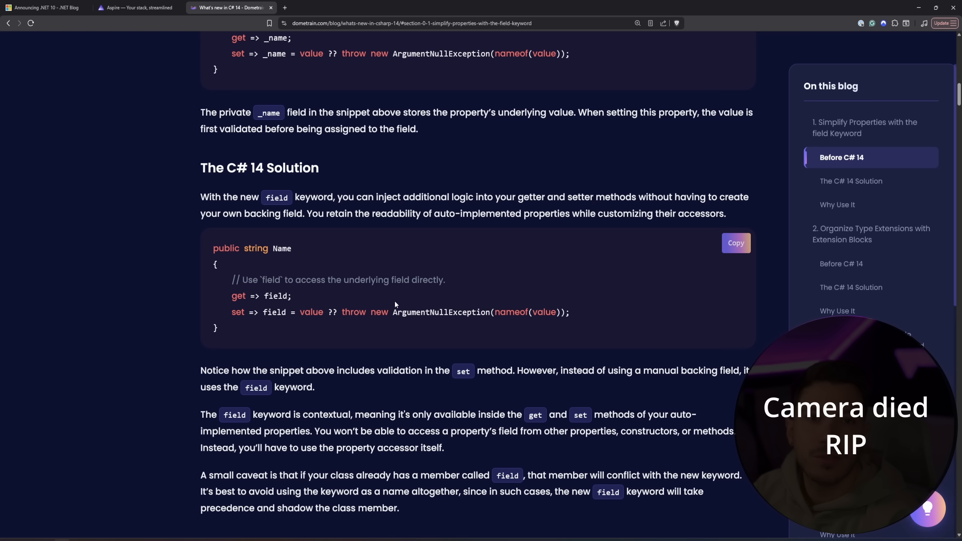
double_click(276, 296)
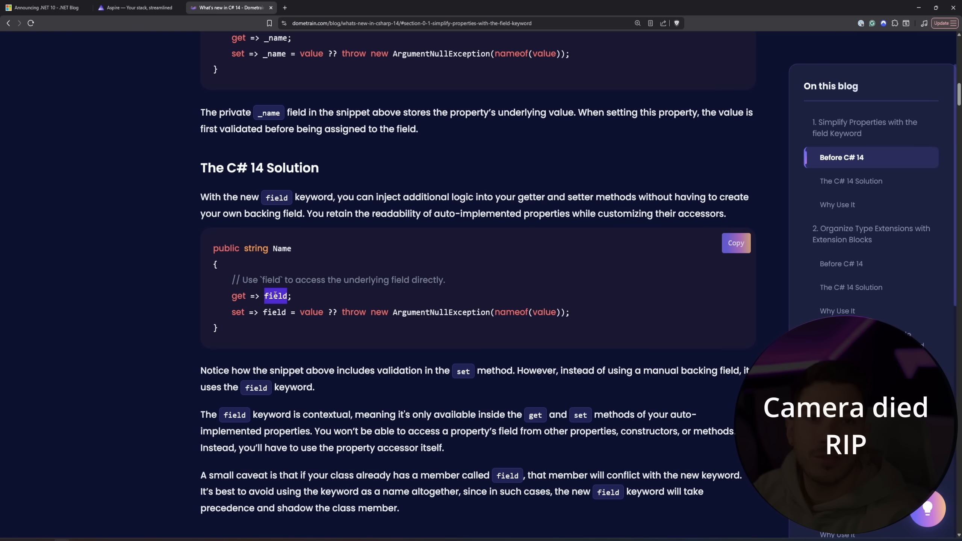
scroll(down, 3)
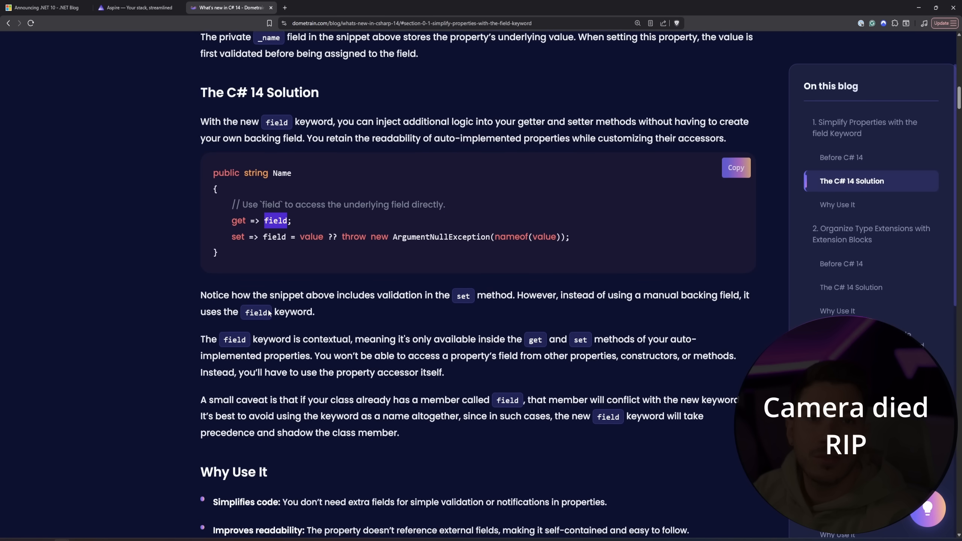
scroll(down, 3)
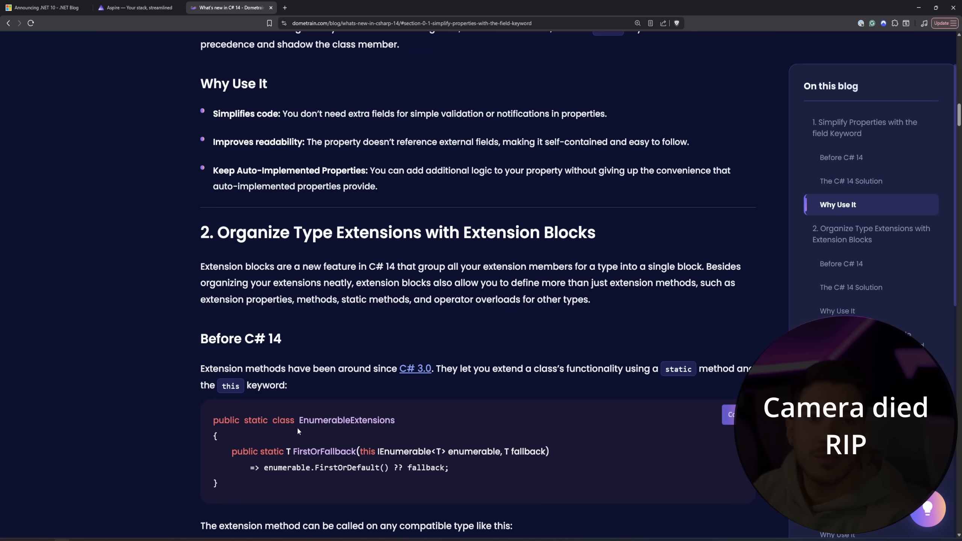
scroll(down, 3)
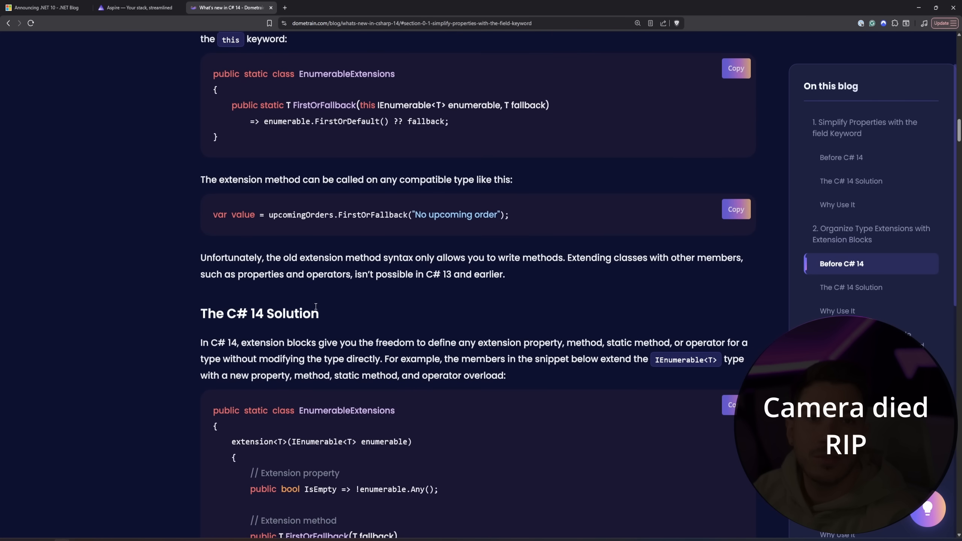
Scroll through the extension blocks code example toward null-conditional assignments.
scroll(down, 3)
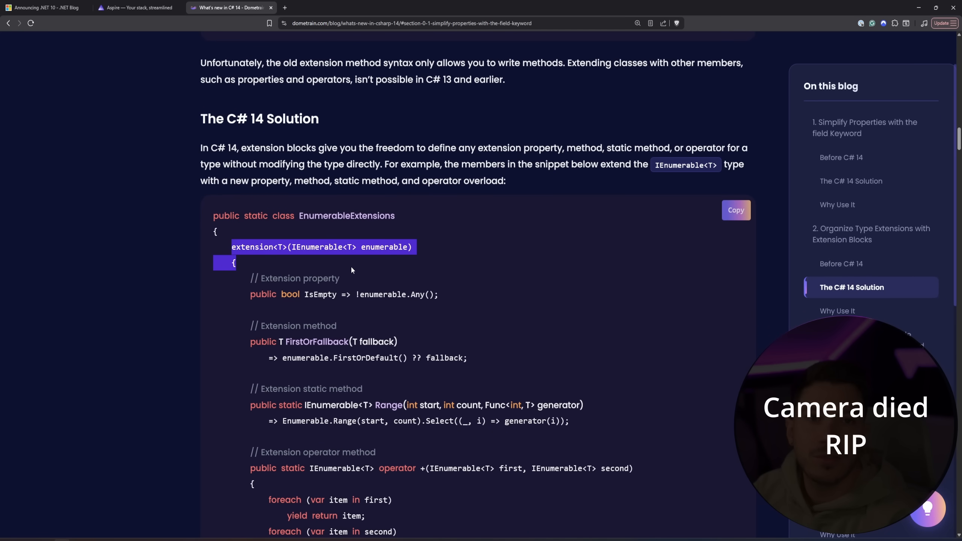
scroll(down, 3)
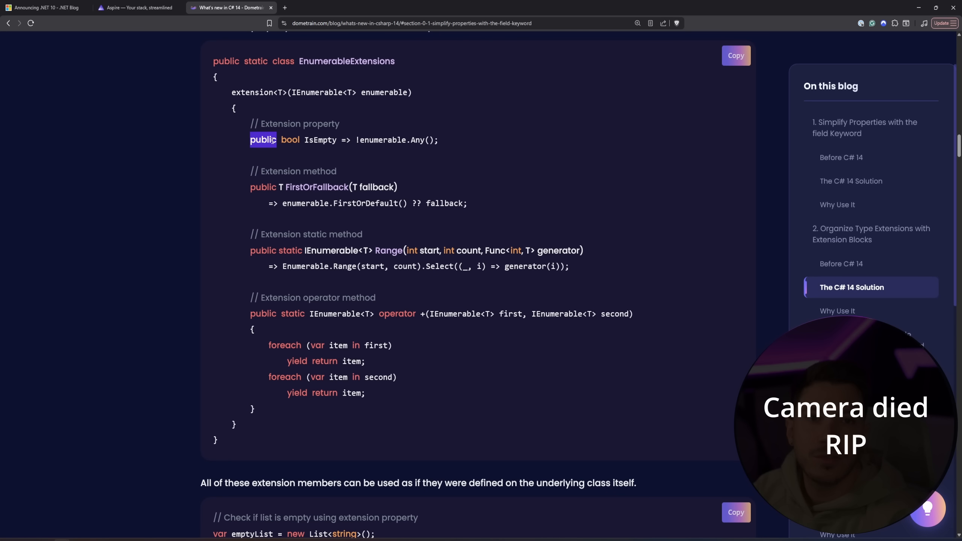
scroll(down, 3)
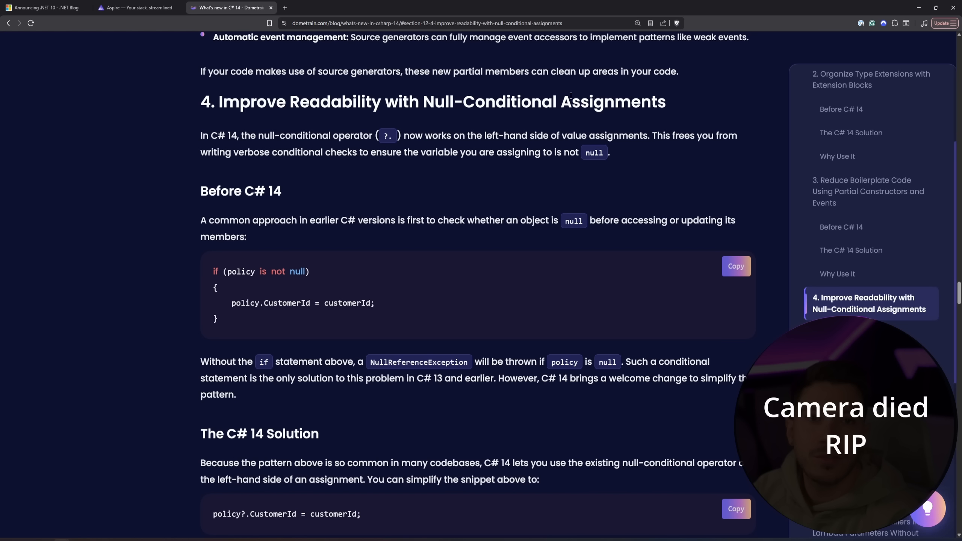
Highlight the old if-not-null block and the policy?.CustomerId null-conditional assignment line.
double_click(241, 272)
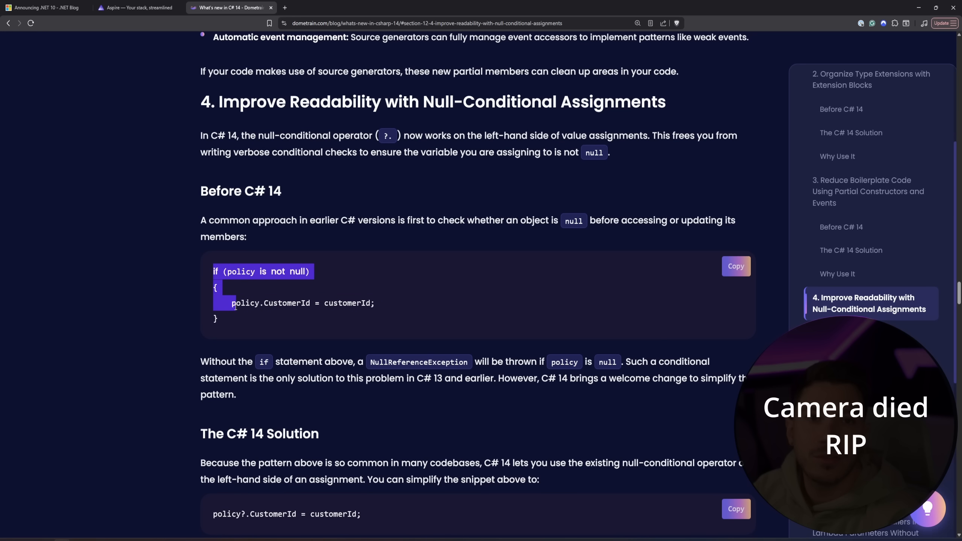
scroll(down, 3)
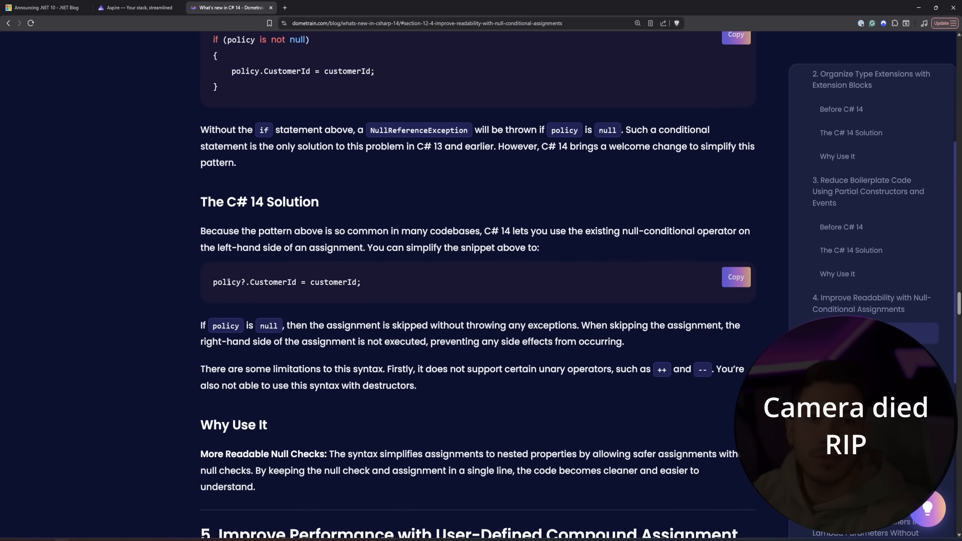
drag(249, 282, 358, 282)
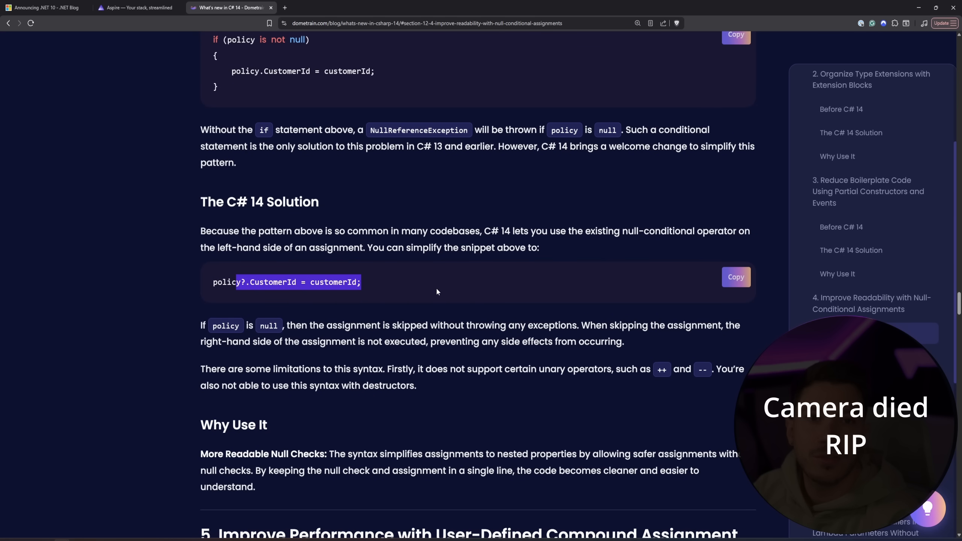
scroll(down, 3)
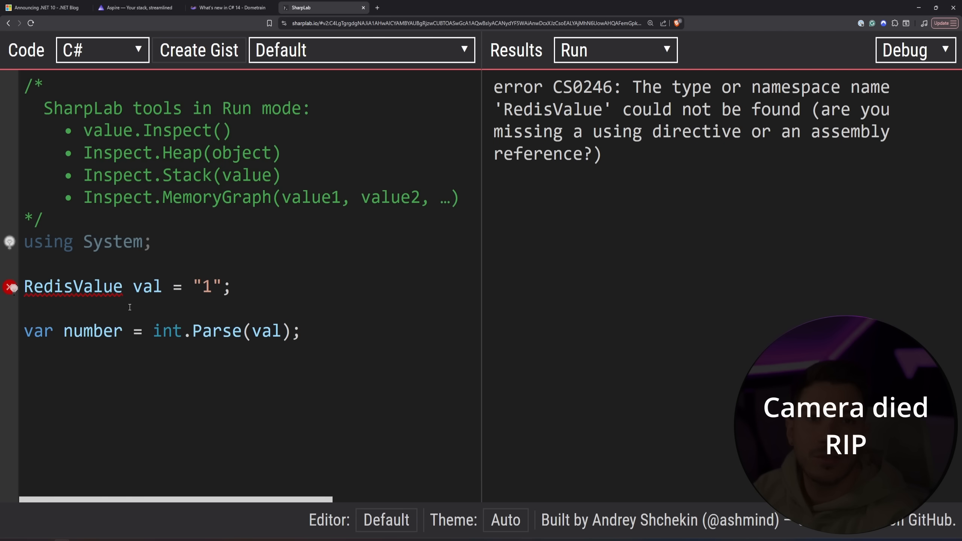
mouse_move(389, 302)
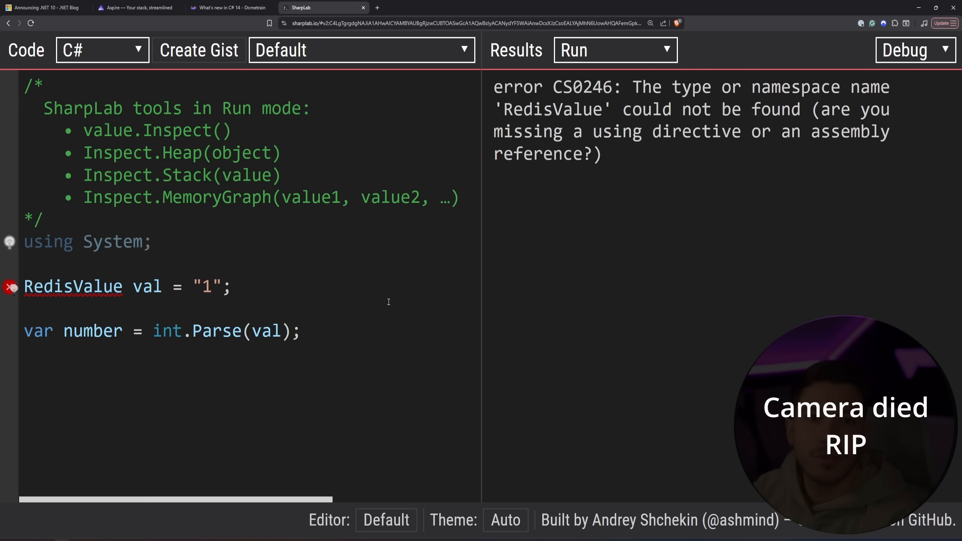
Change the SharpLab line to int.Parse(val.ToString()) and return to the Dometrain article.
click(152, 331)
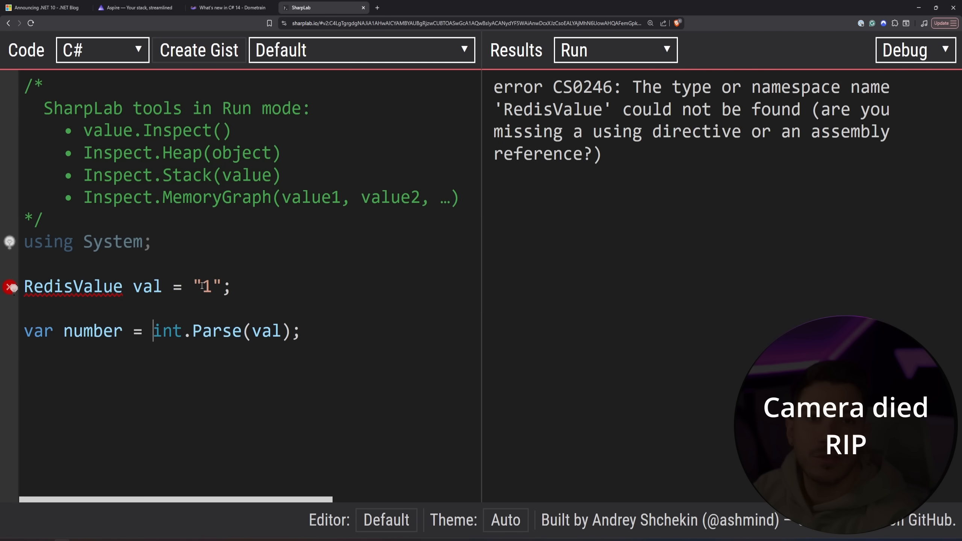
mouse_move(212, 281)
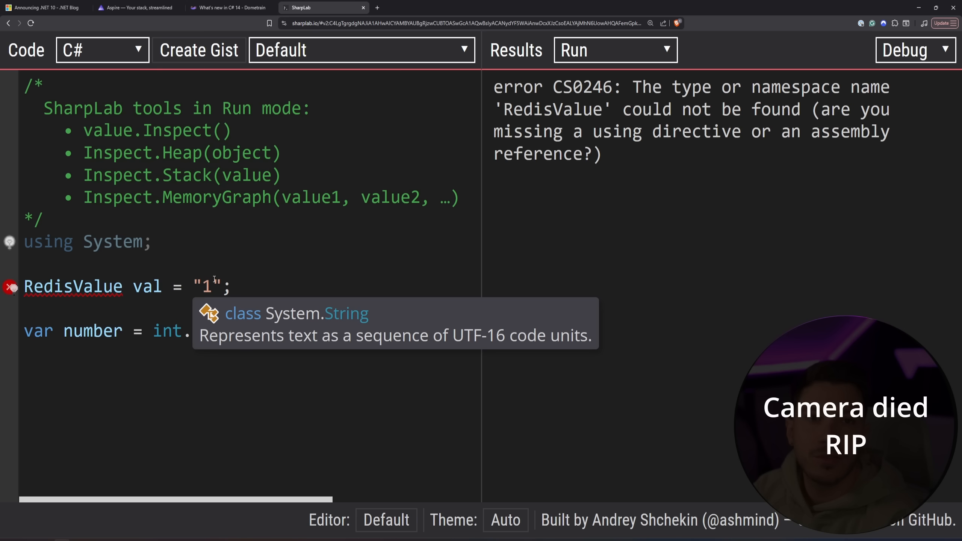
text(Parse(val);)
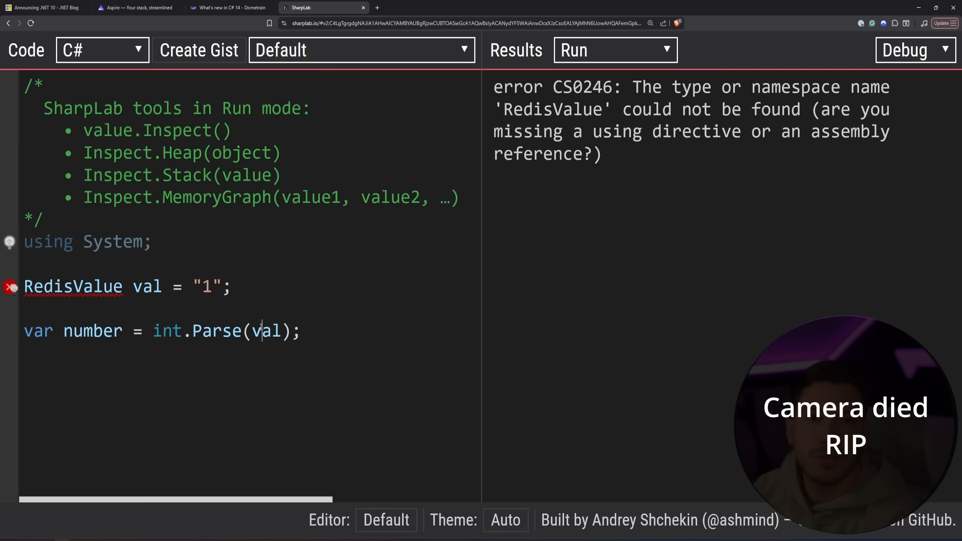
text(.)
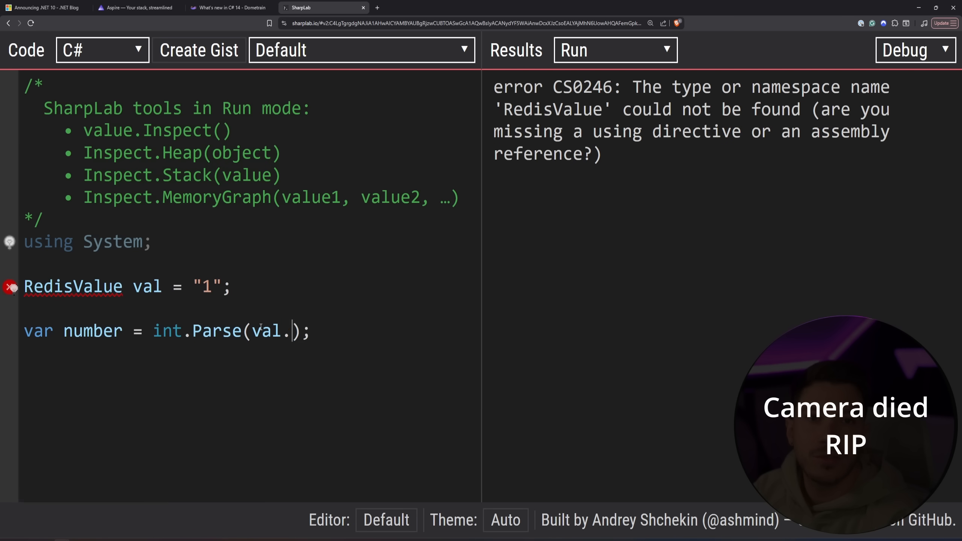
text(ToString())
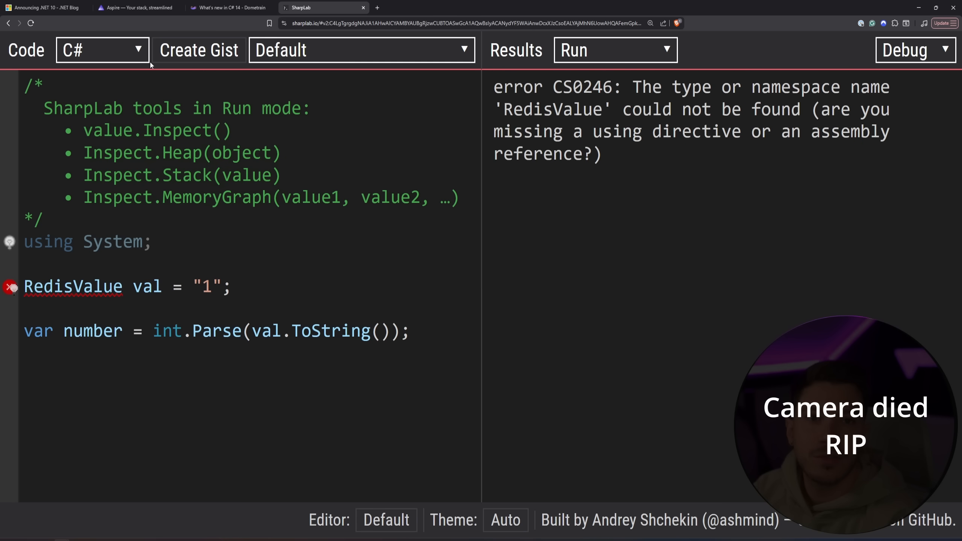
click(228, 7)
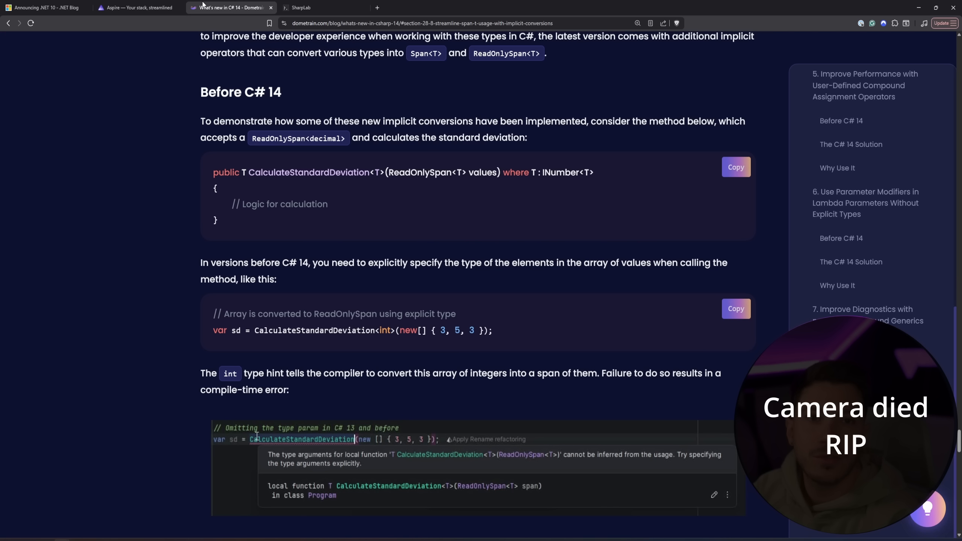
mouse_move(677, 339)
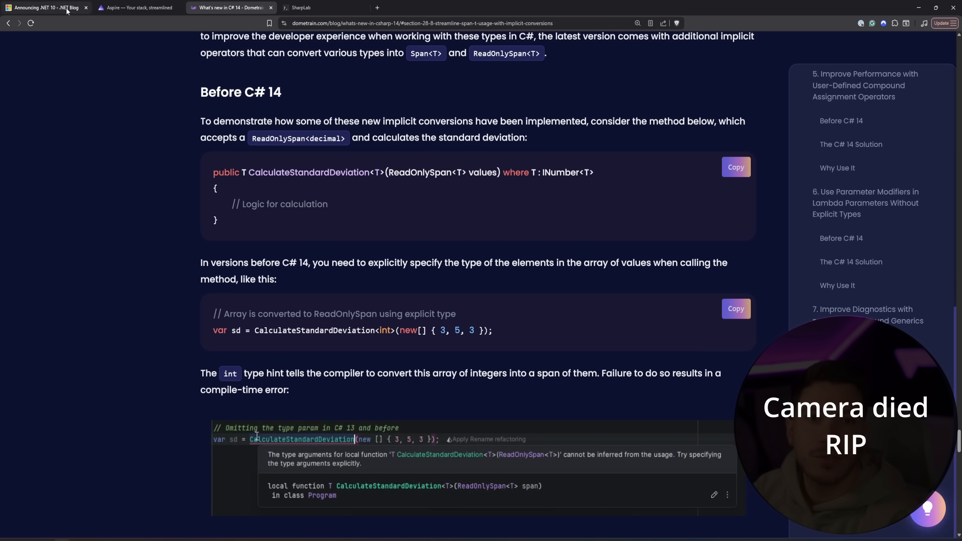
Switch to the 'Announcing .NET 10 - .NET Blog' tab.
click(49, 7)
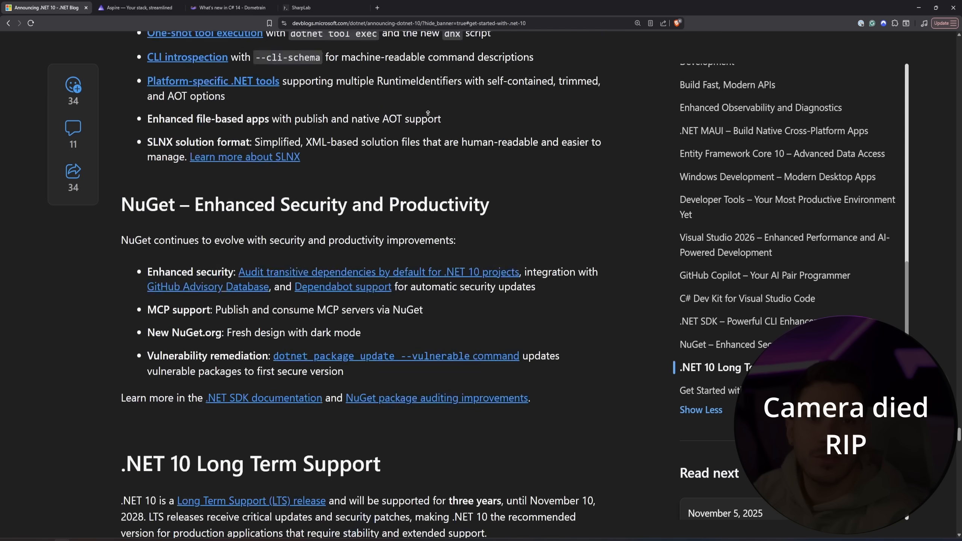
Scroll the .NET 10 post back to the contributors mosaic and performance heading.
scroll(down, 3)
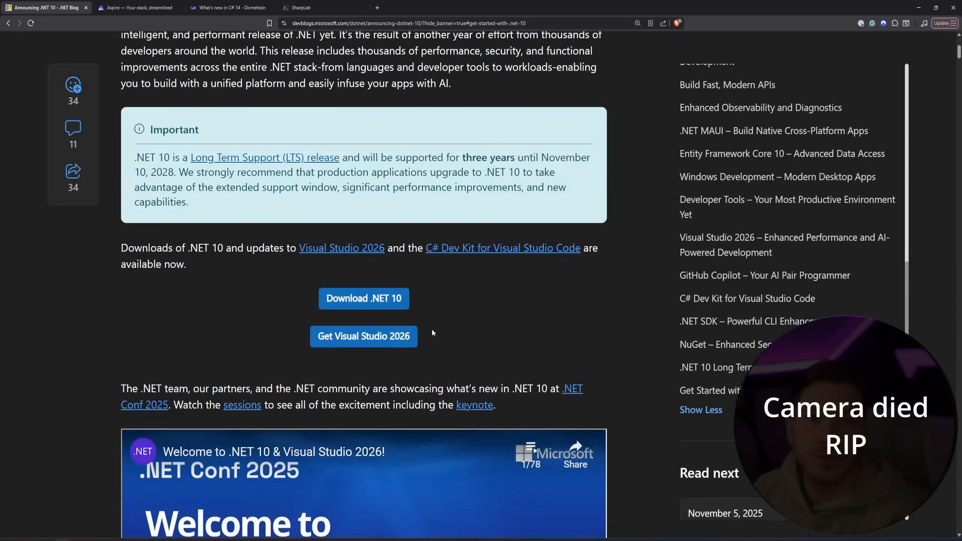
scroll(down, 3)
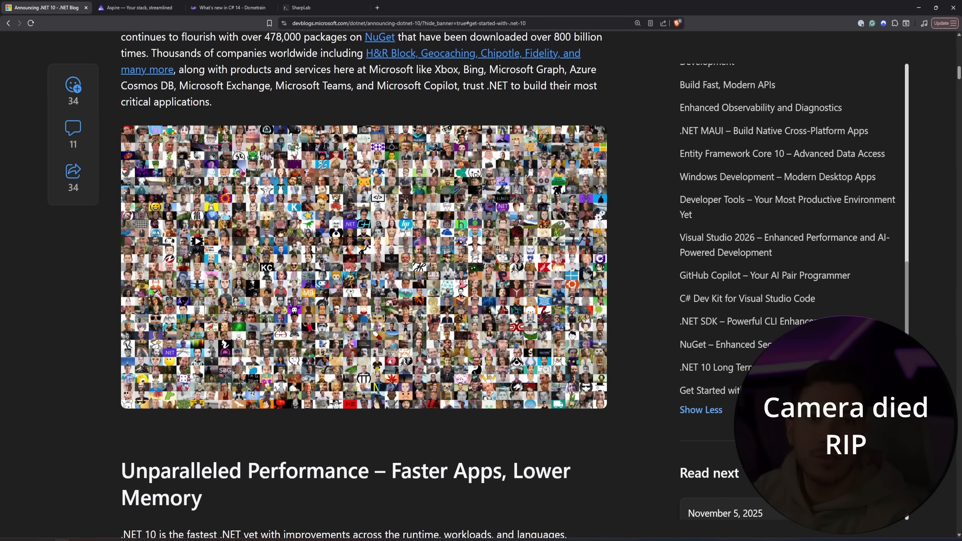
scroll(down, 3)
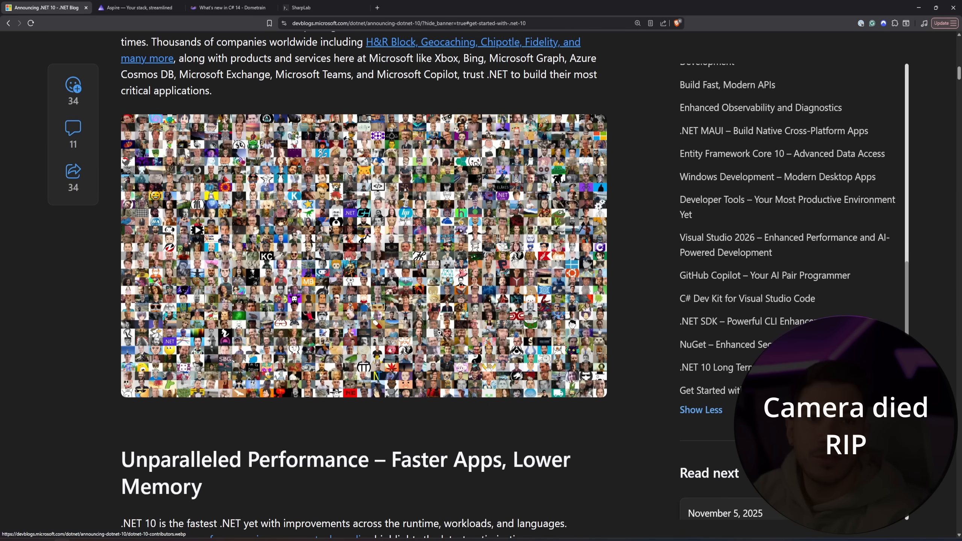